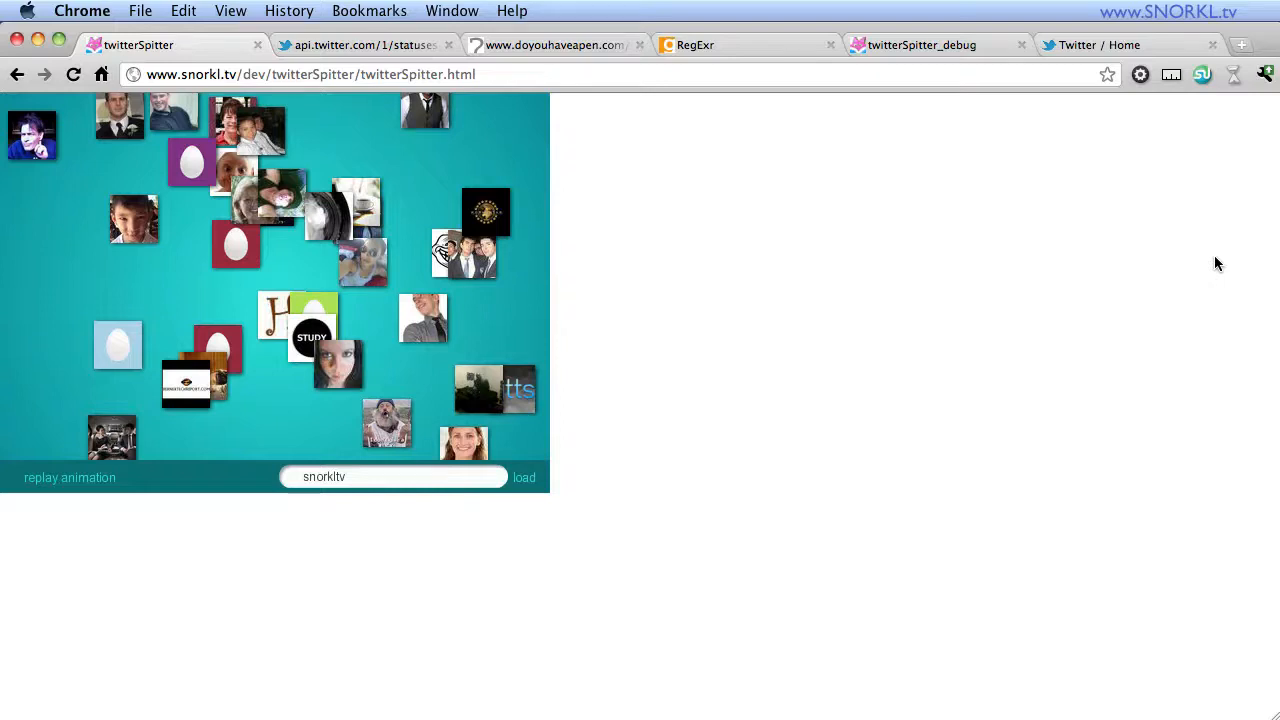
mouse_move(424, 330)
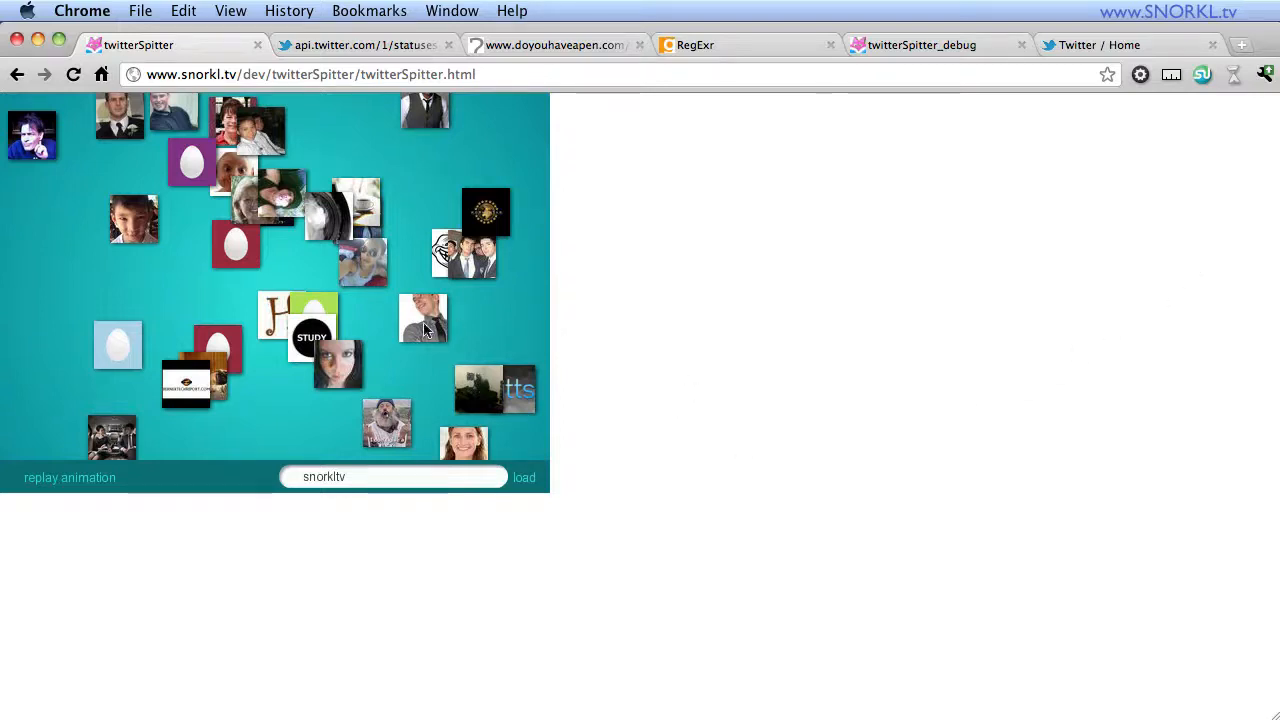
mouse_move(262, 212)
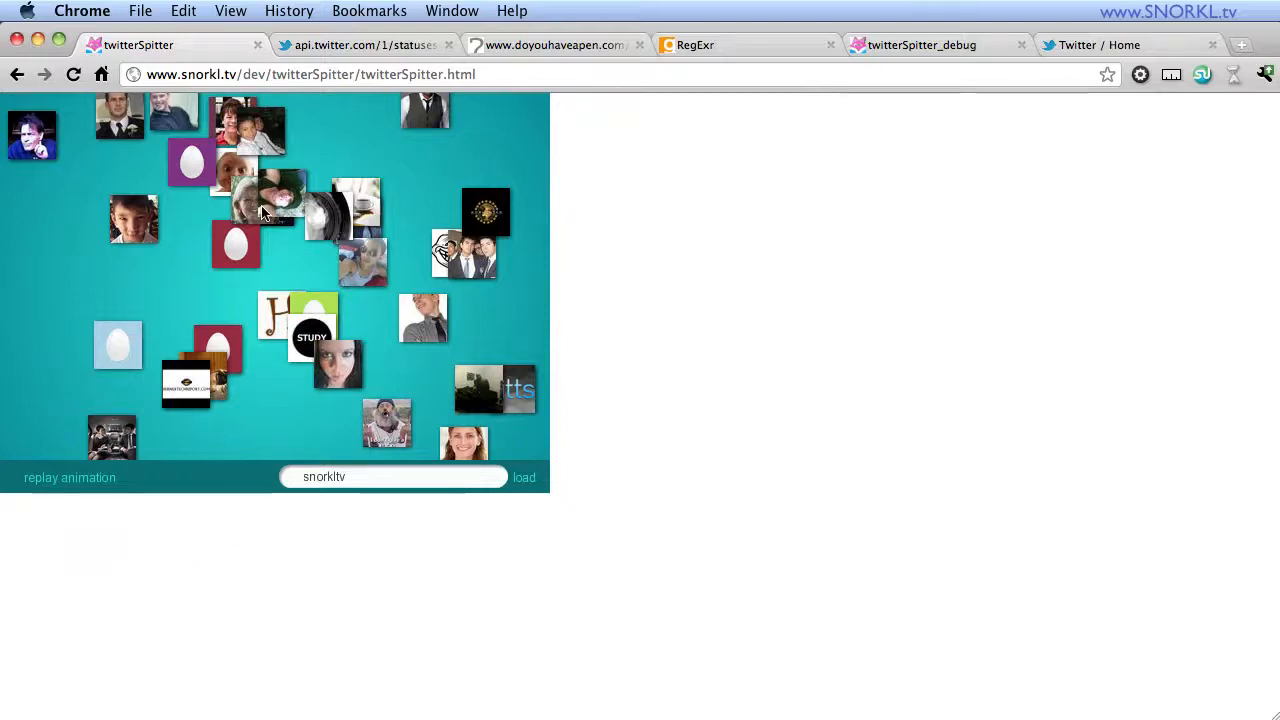
mouse_move(352, 368)
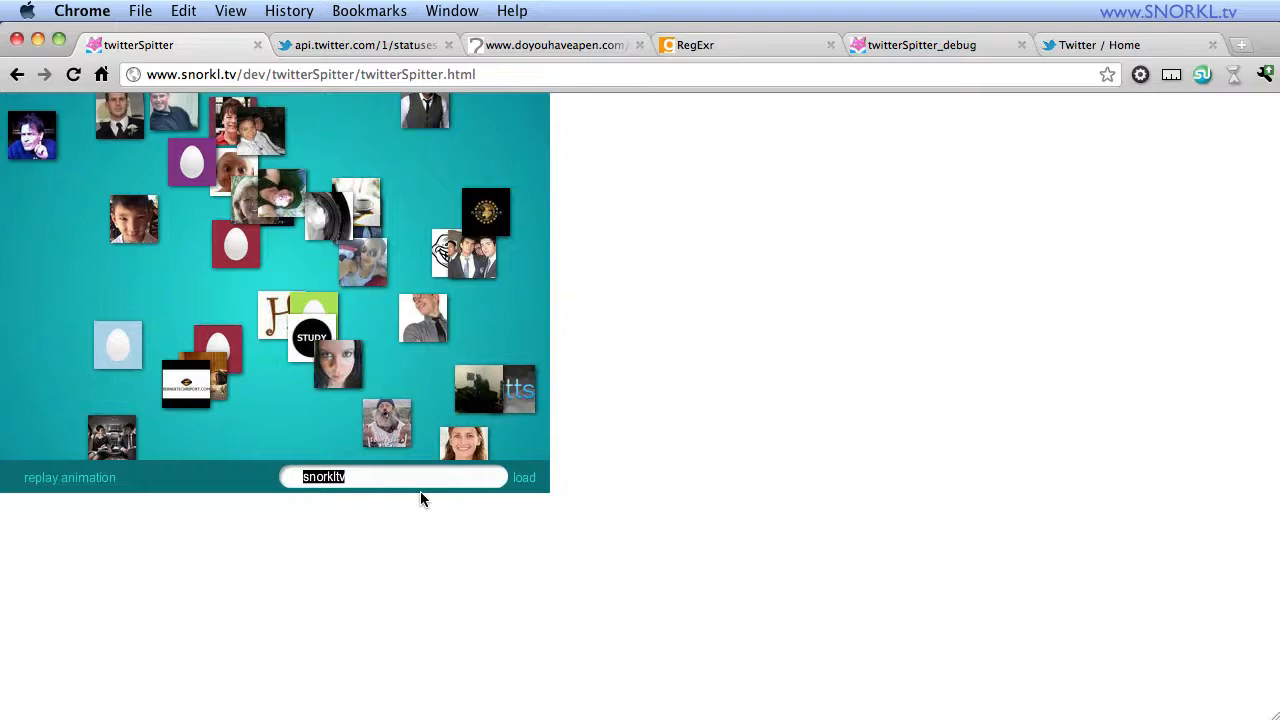
mouse_move(404, 460)
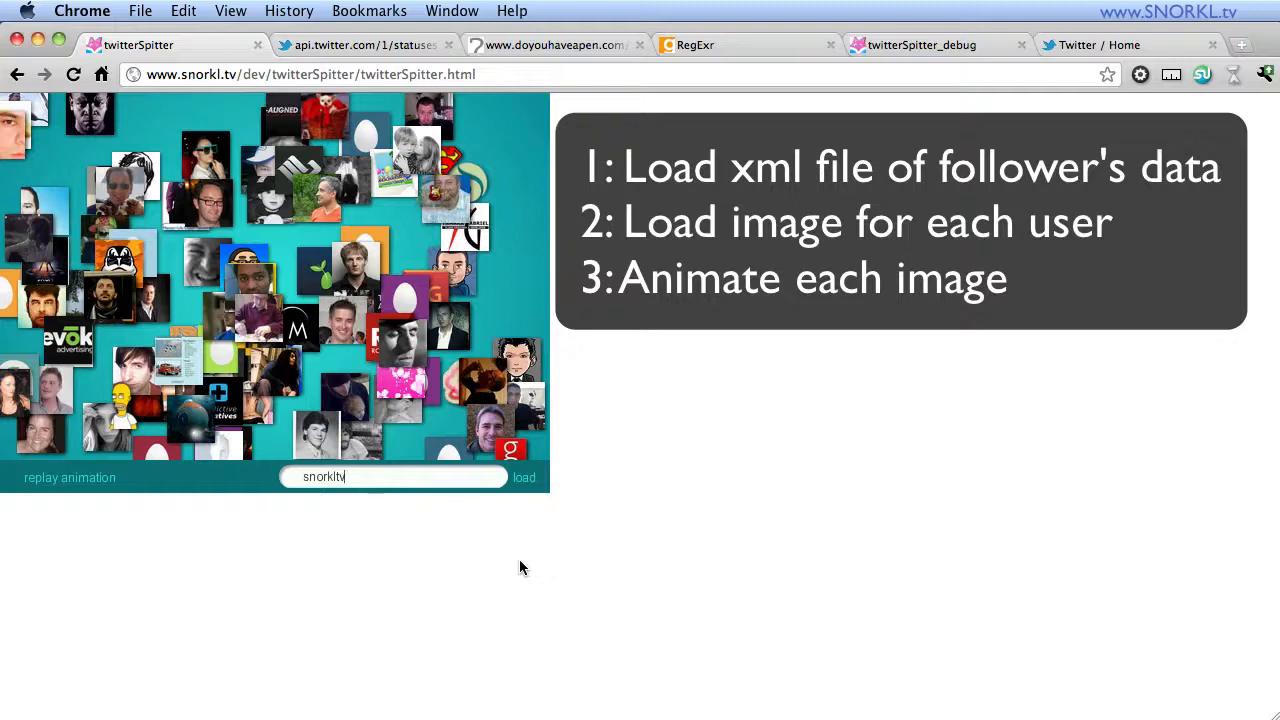
mouse_move(184, 512)
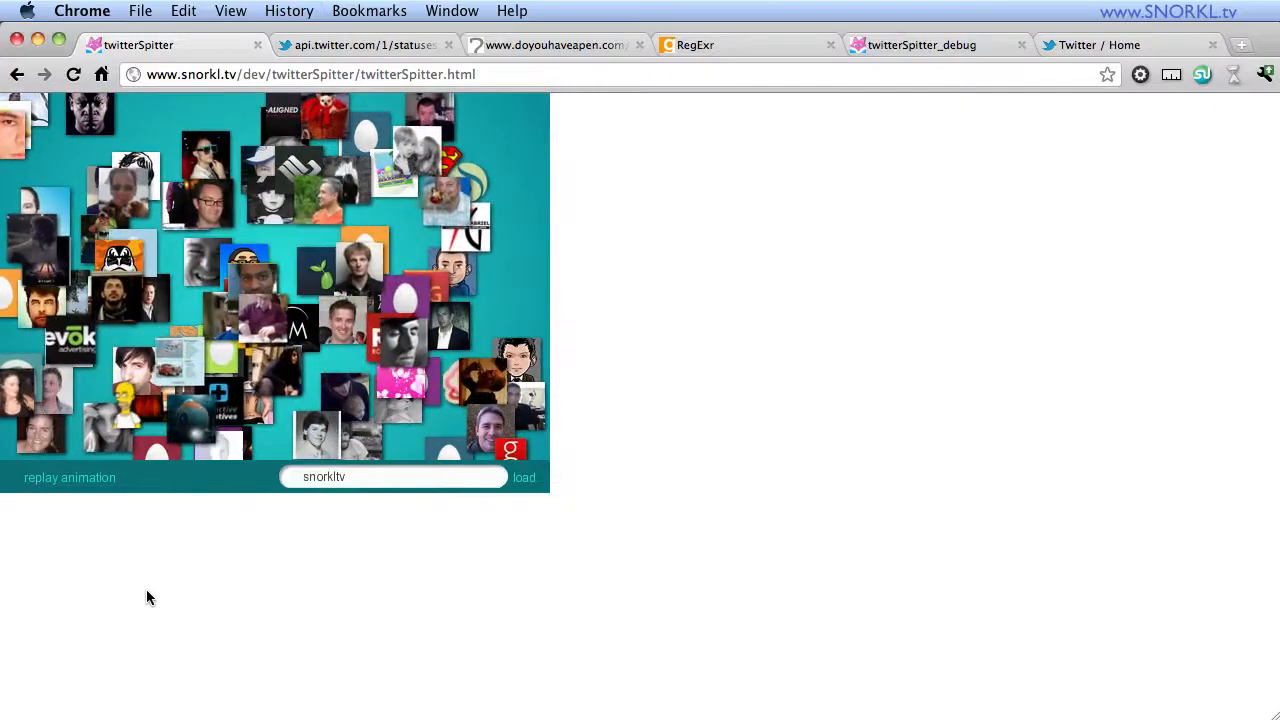
- Enter a new Twitter username starting with 'b' and load its followers onto the stage
left_click(392, 476)
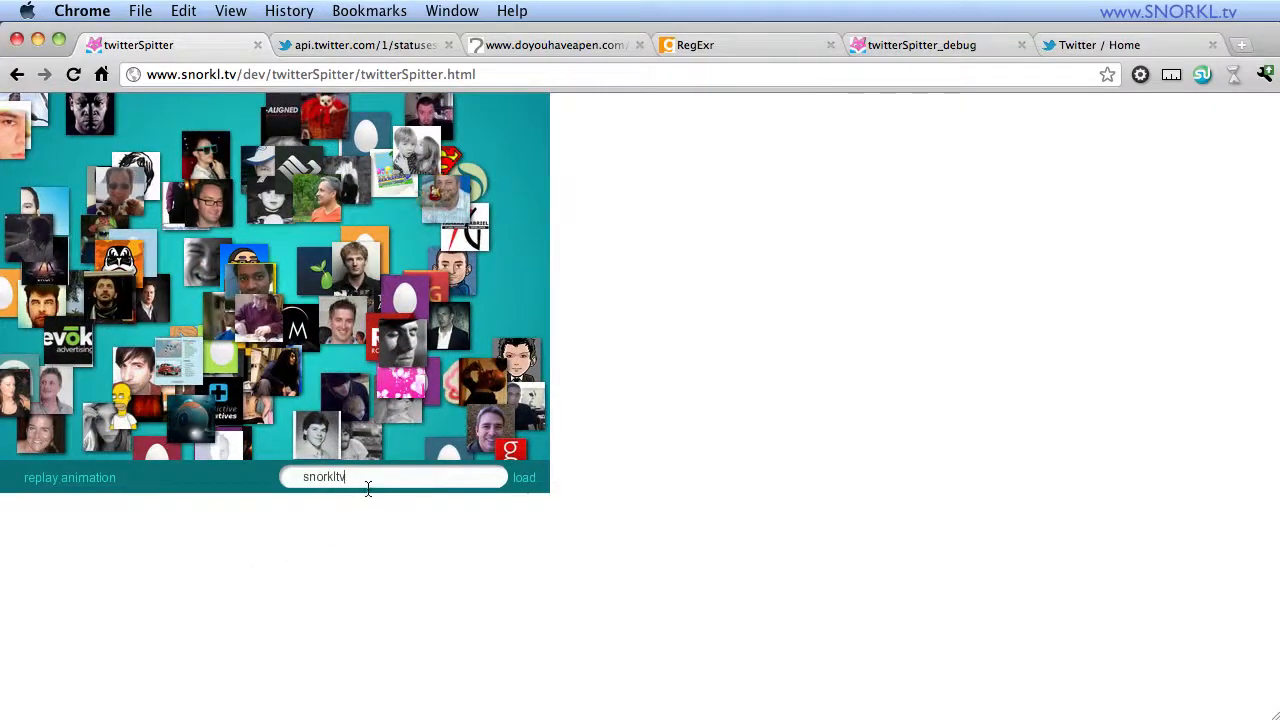
type("bgr")
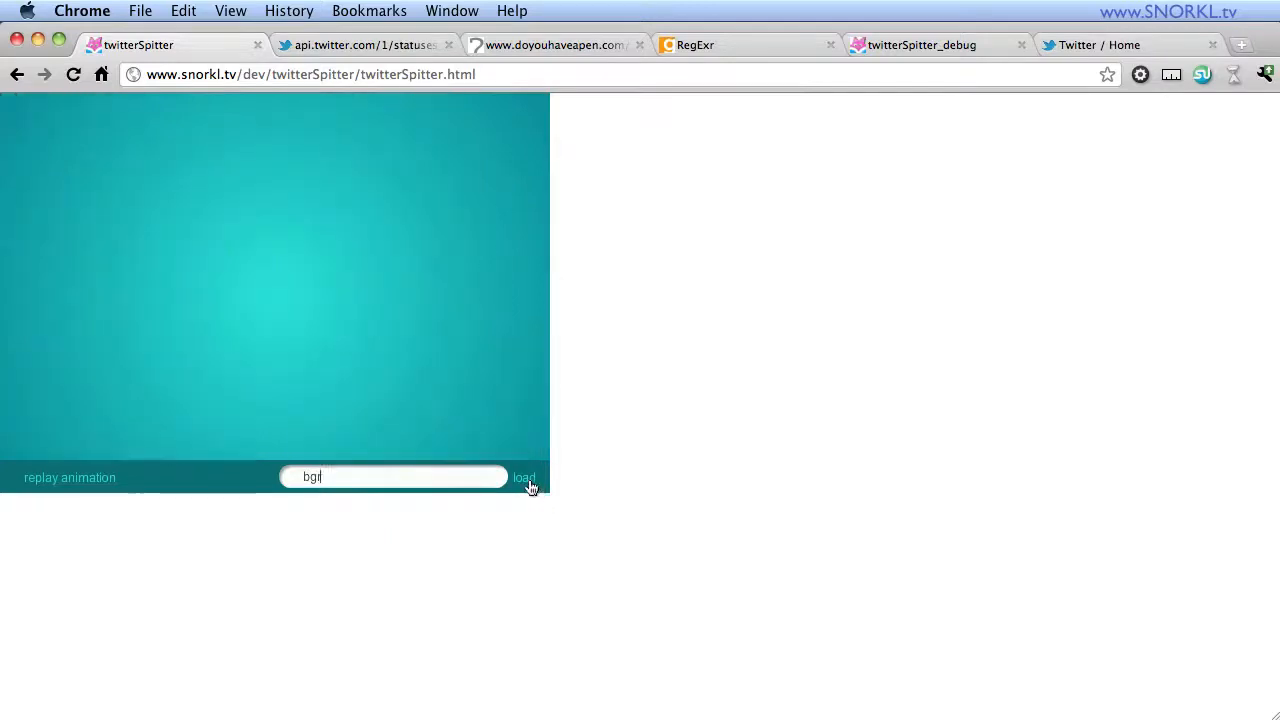
left_click(524, 476)
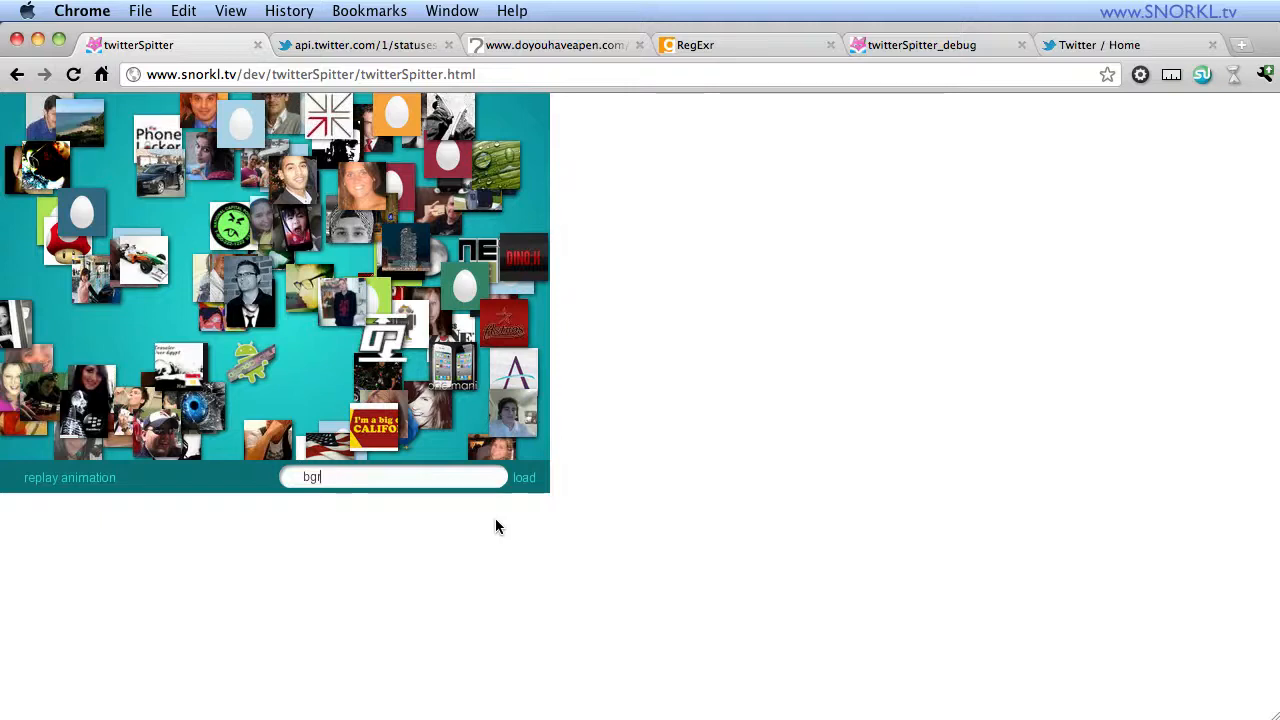
mouse_move(600, 510)
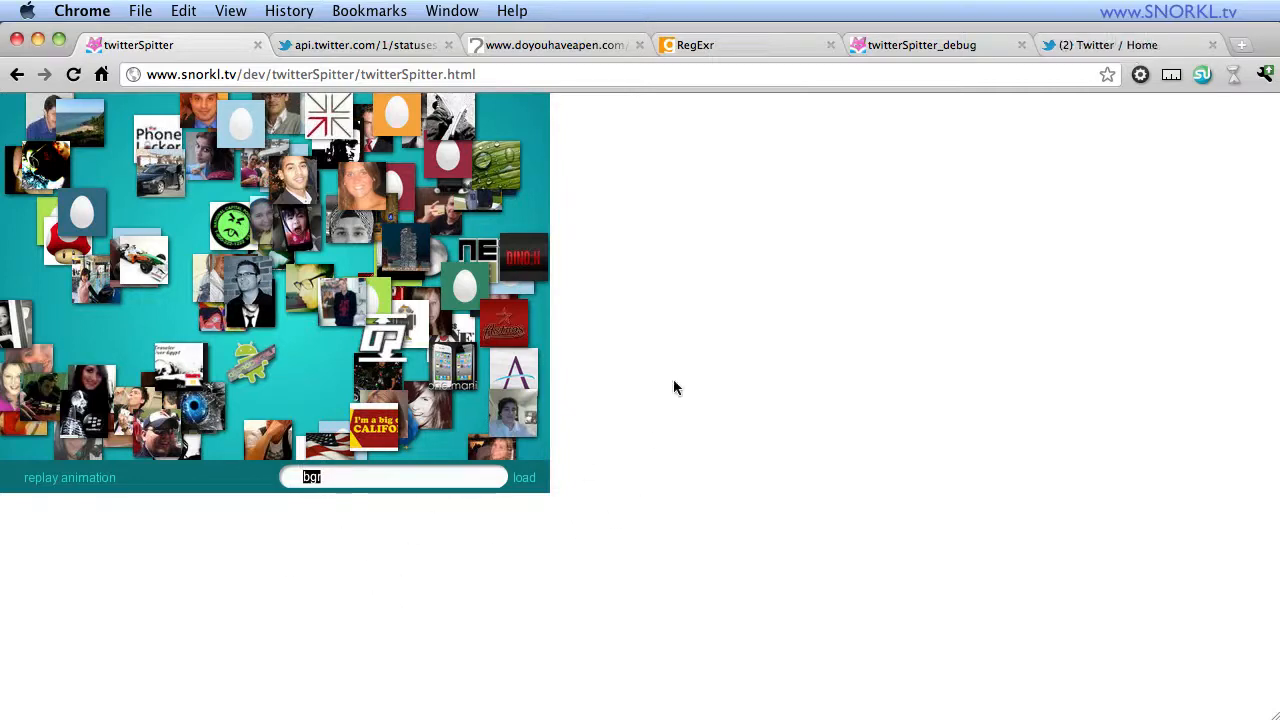
mouse_move(356, 52)
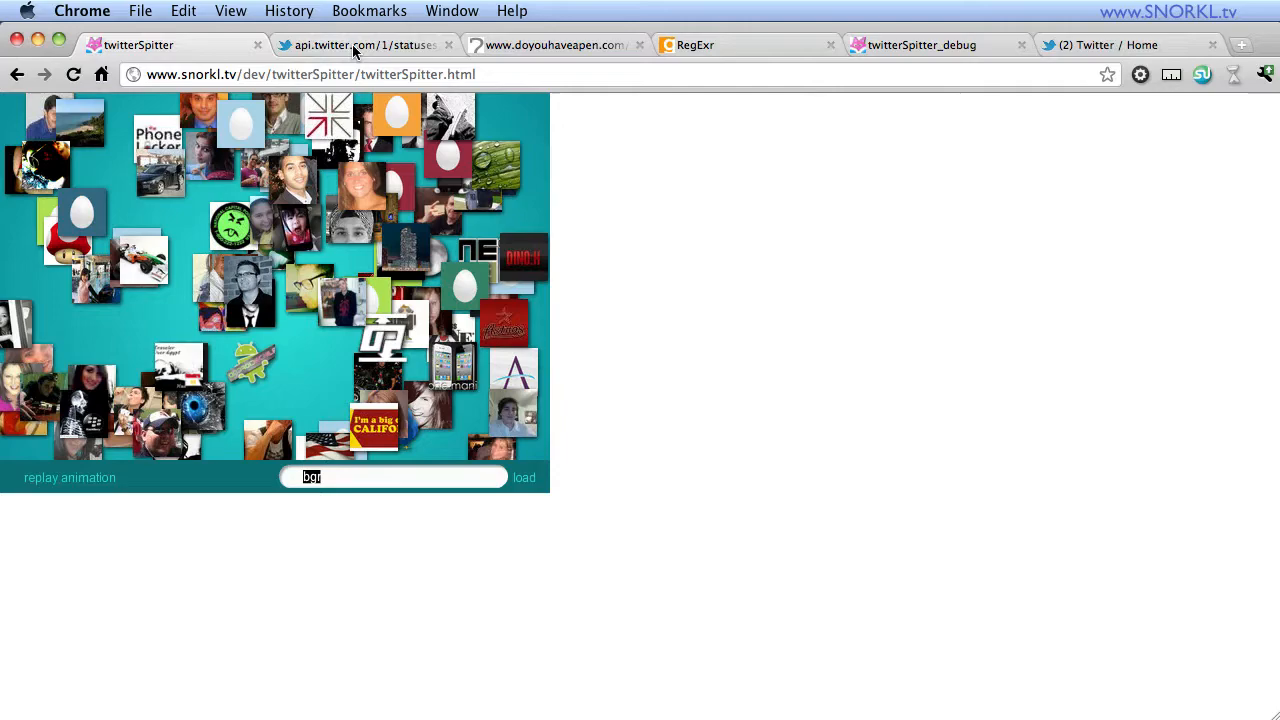
- Switch to the api.twitter.com followers XML and scroll through the raw feed text
left_click(360, 44)
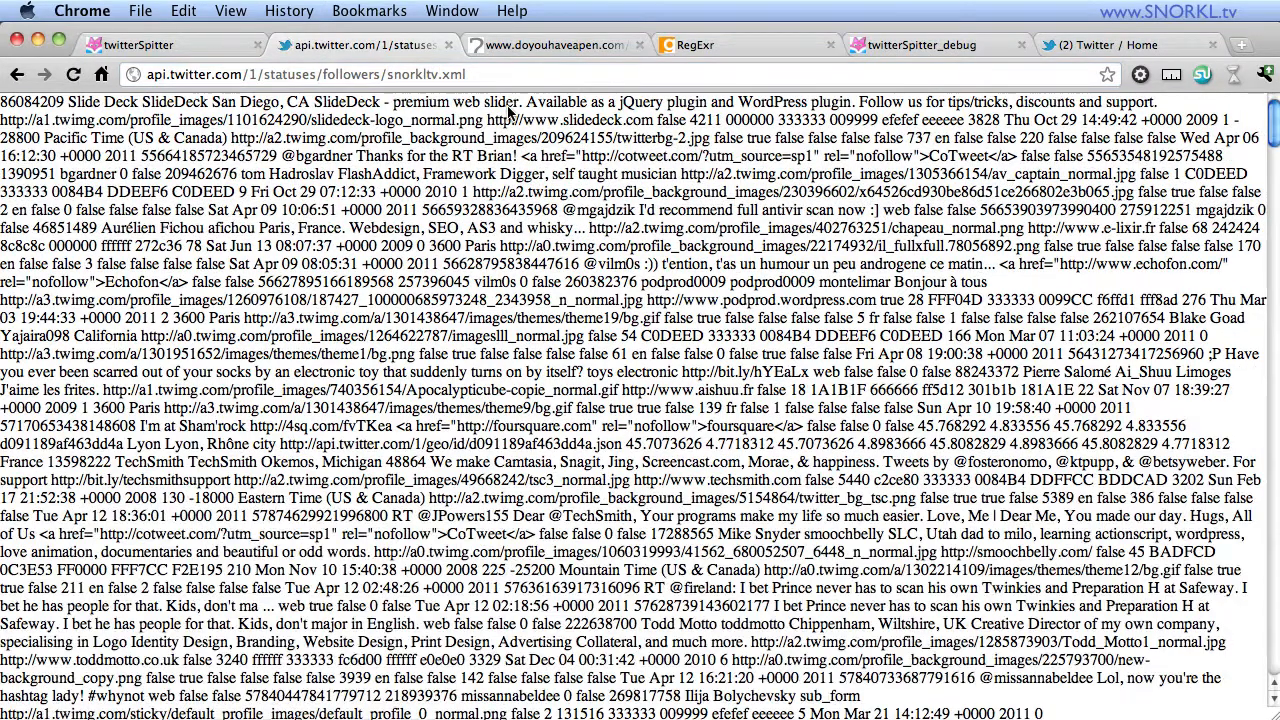
scroll("down", 3)
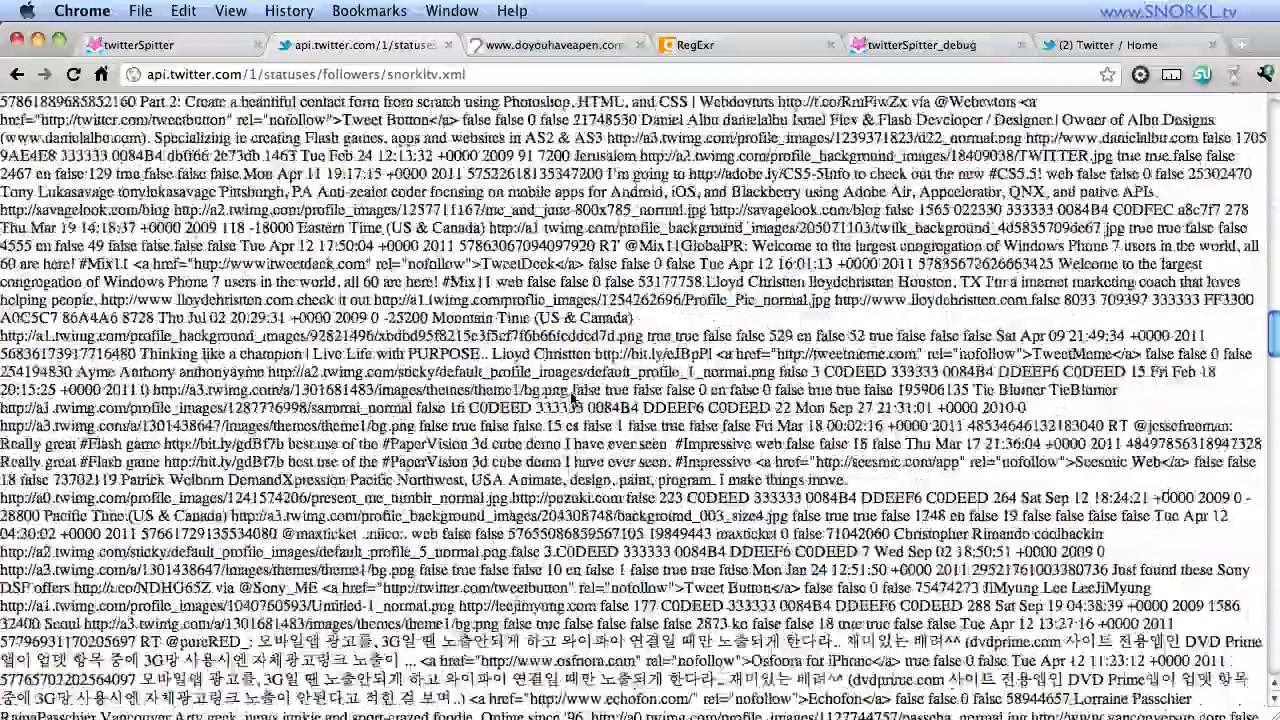
scroll("down", 3)
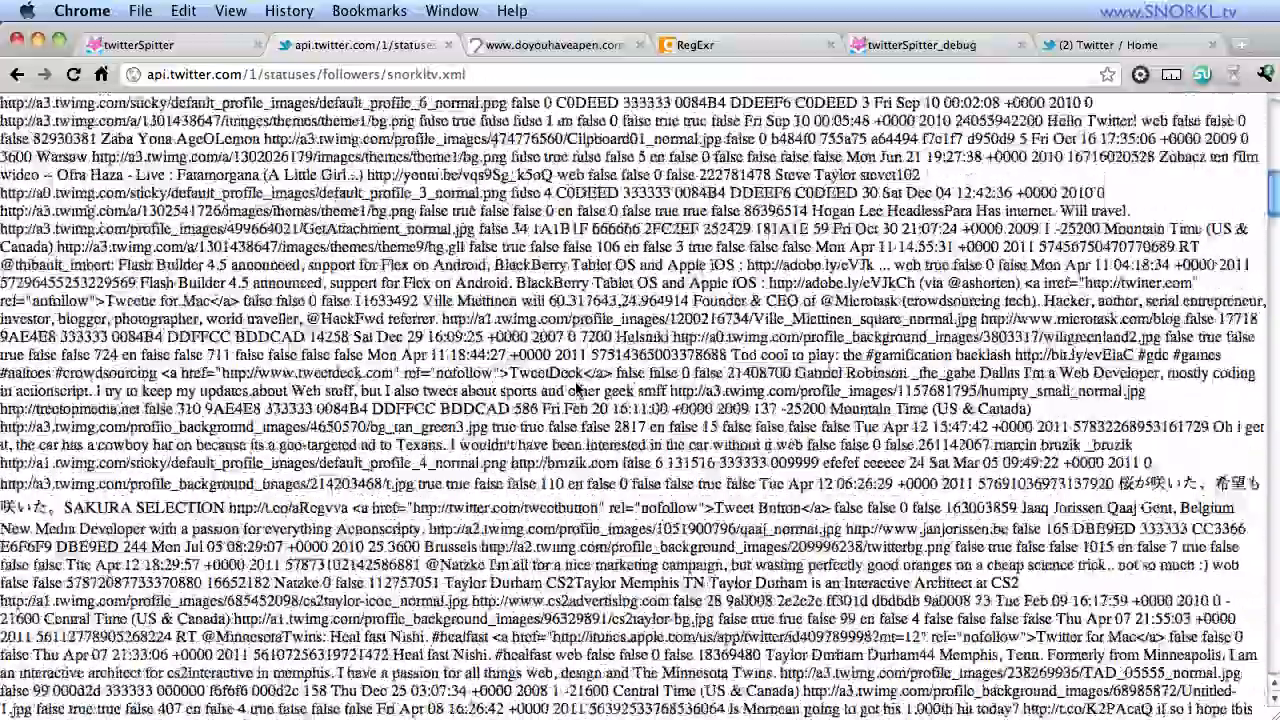
scroll("down", 3)
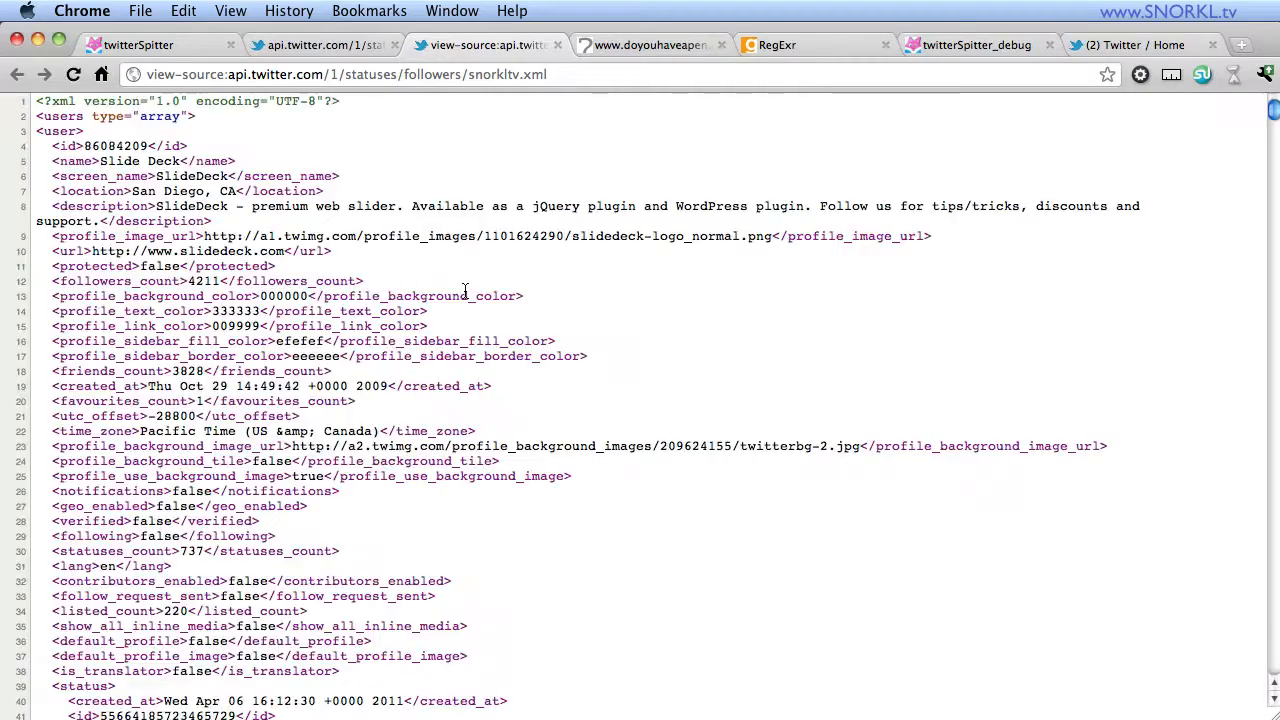
mouse_move(190, 144)
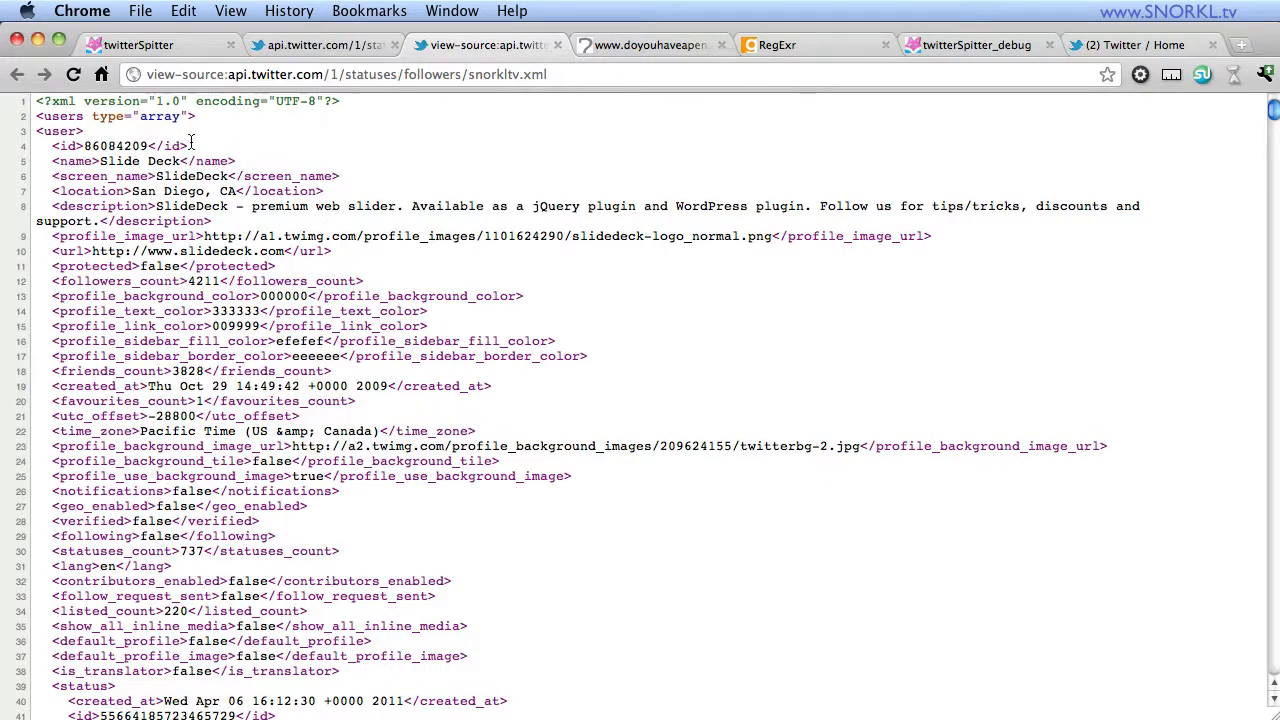
double_click(60, 116)
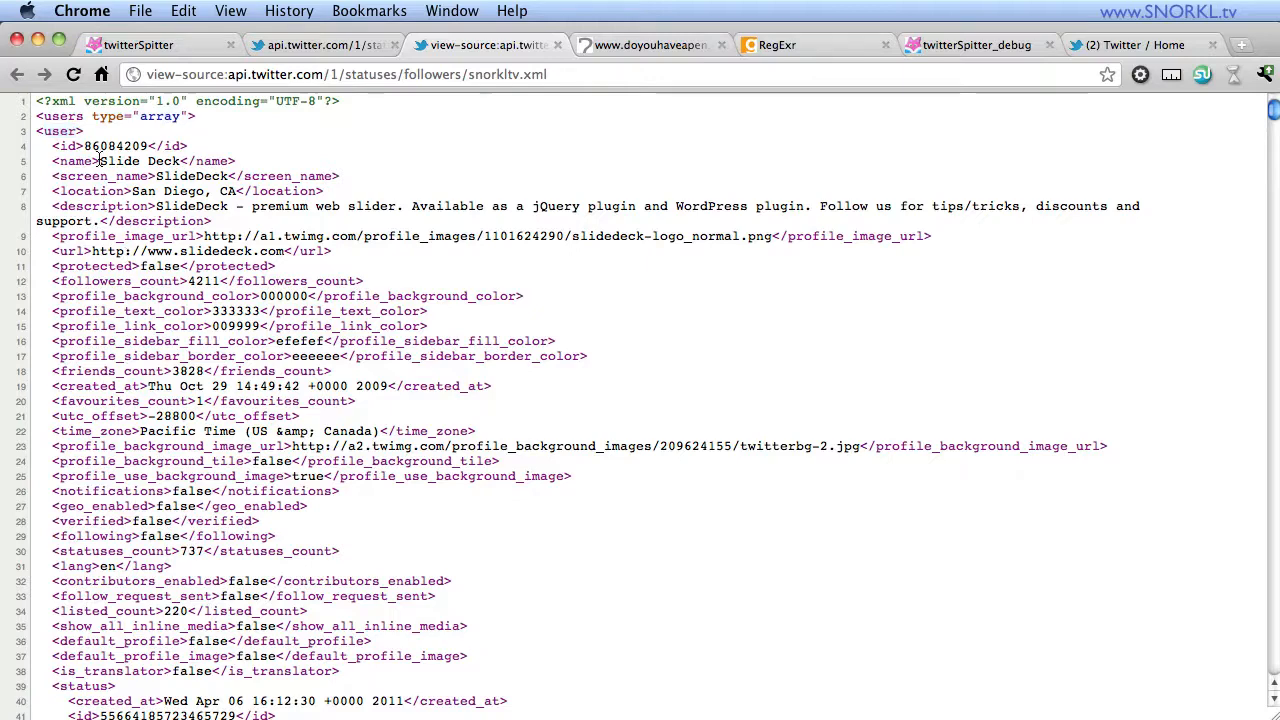
double_click(140, 160)
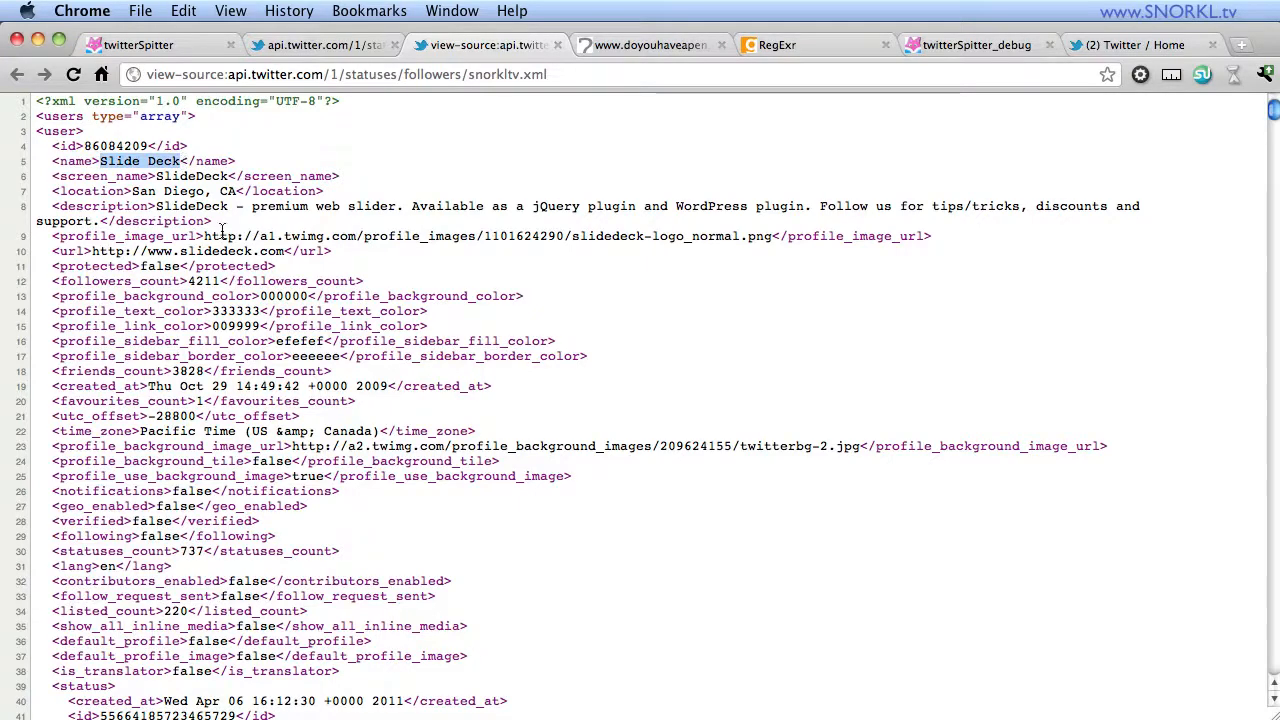
scroll("up", 3)
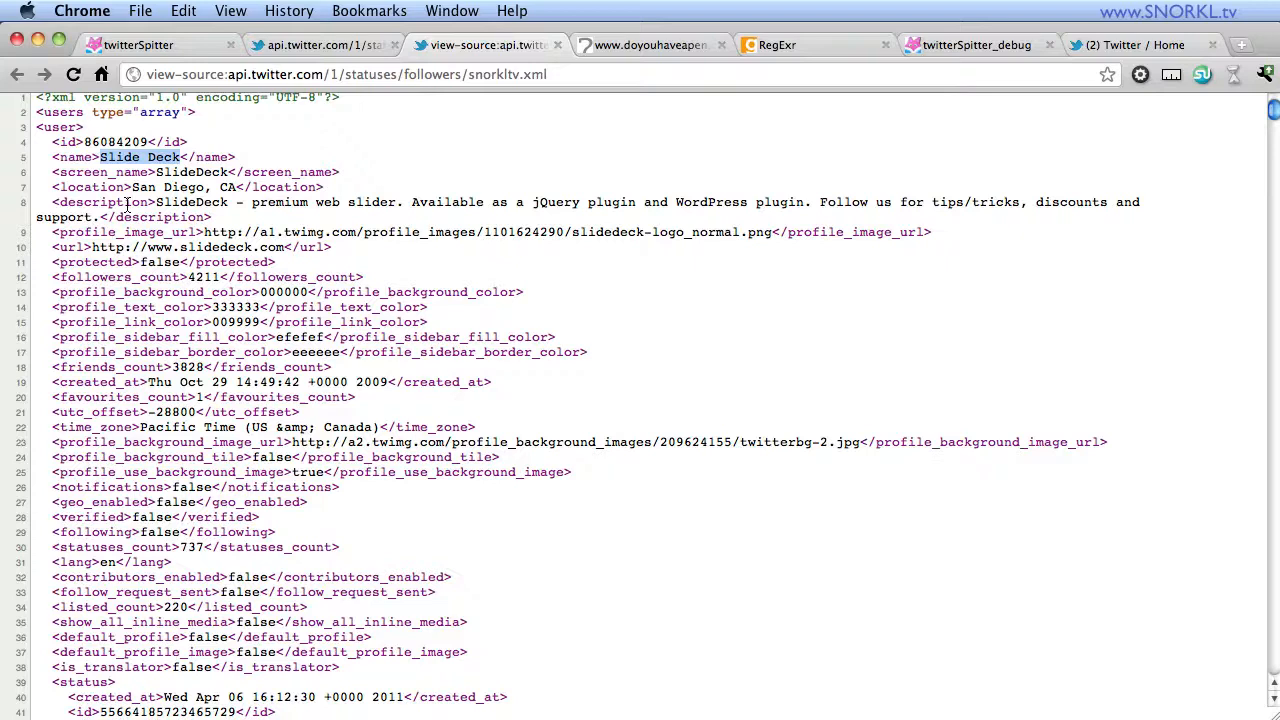
mouse_move(156, 244)
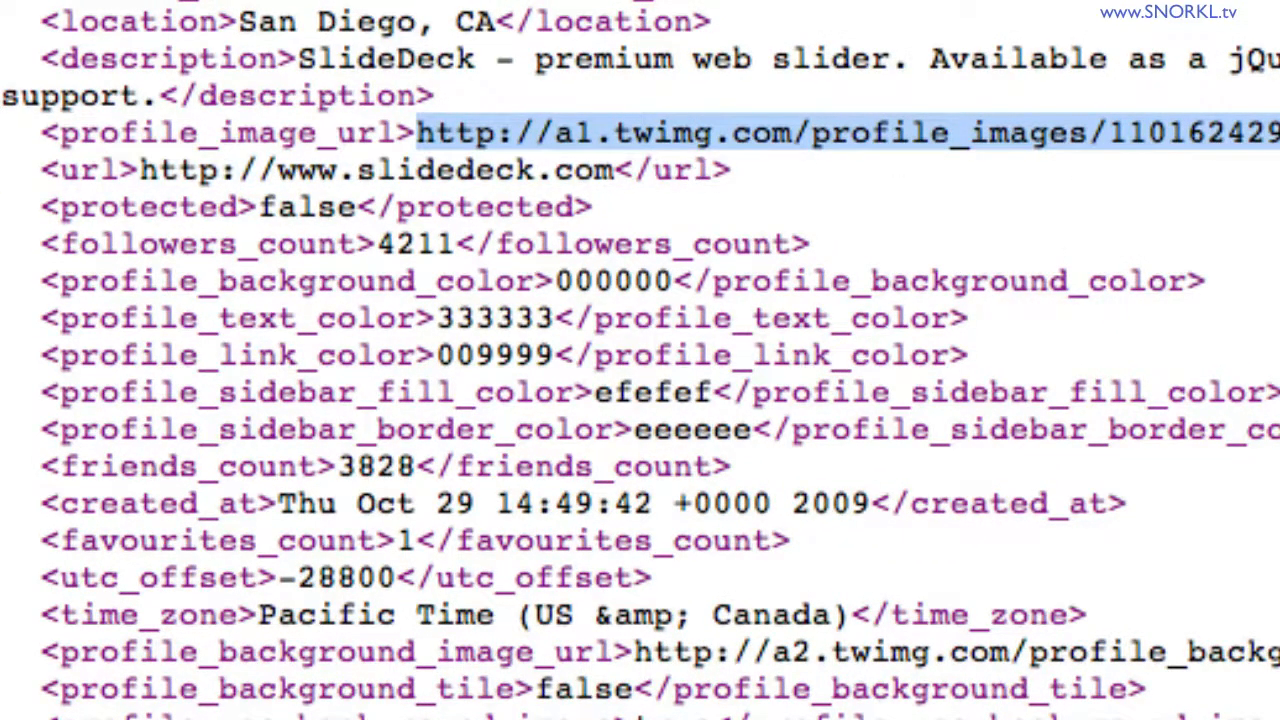
- Scroll the XML source past the first user's status to the entry for follower tom
scroll("down", 3)
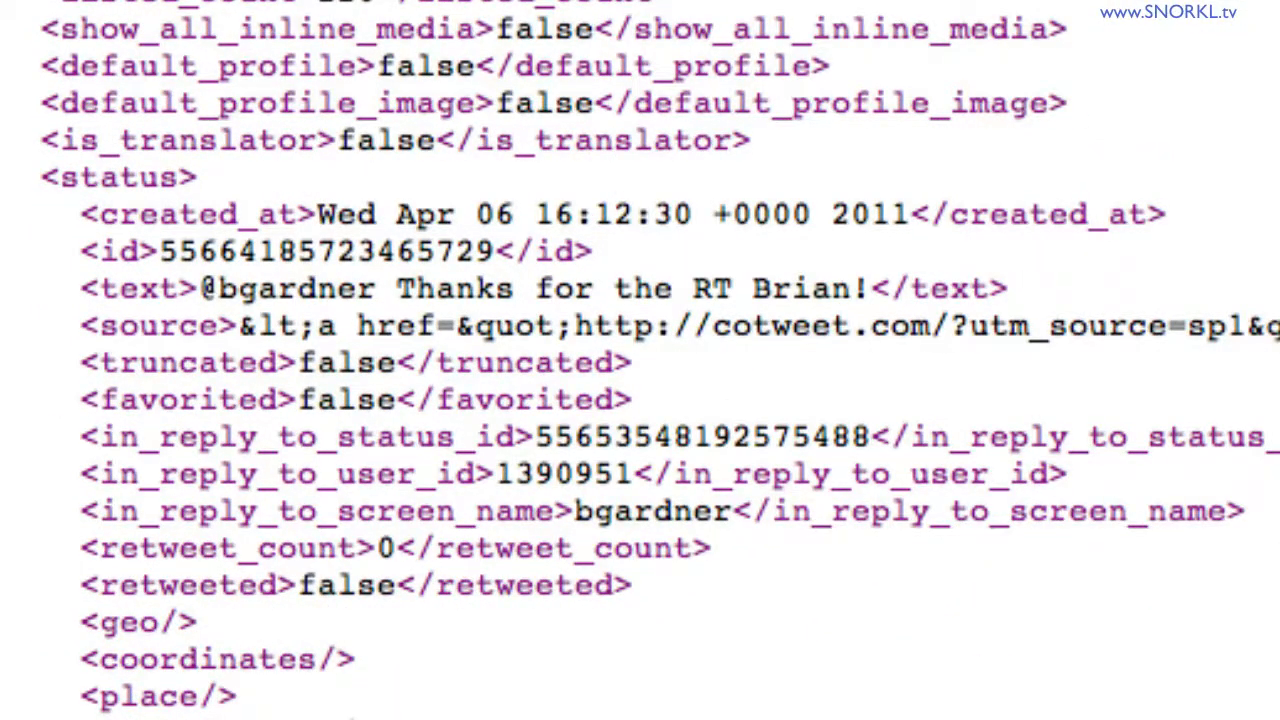
scroll("down", 3)
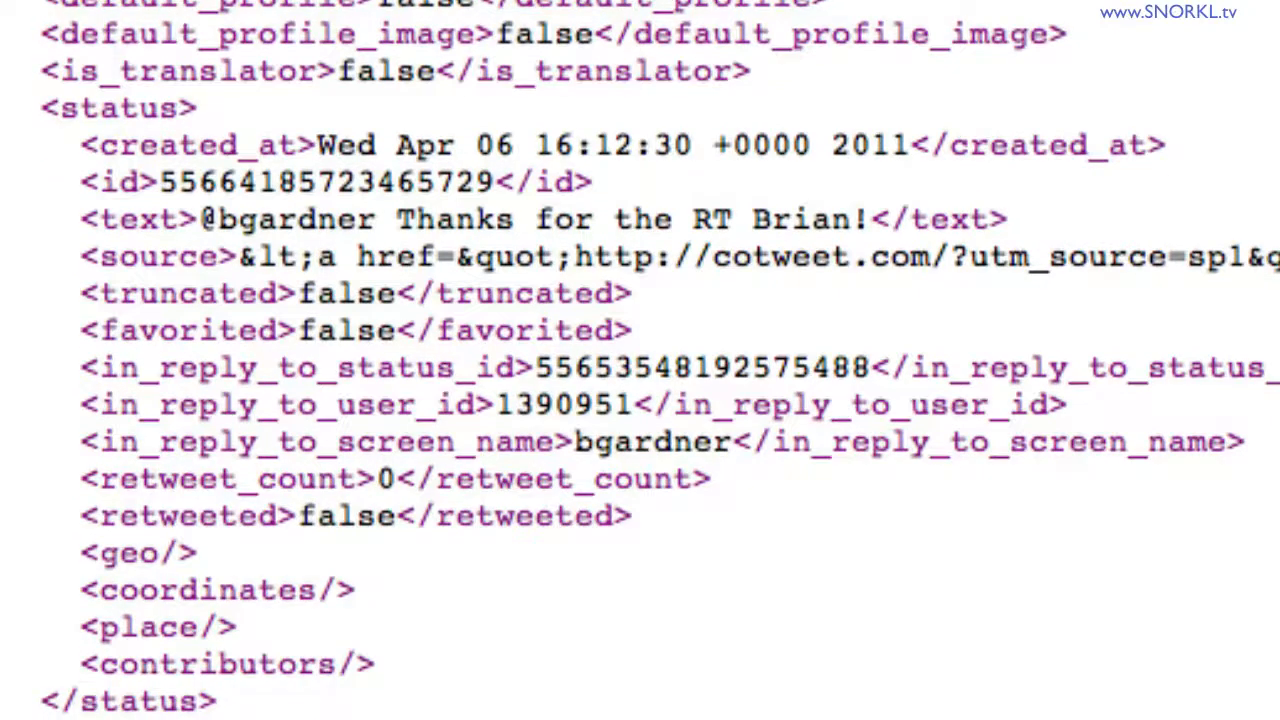
scroll("down", 3)
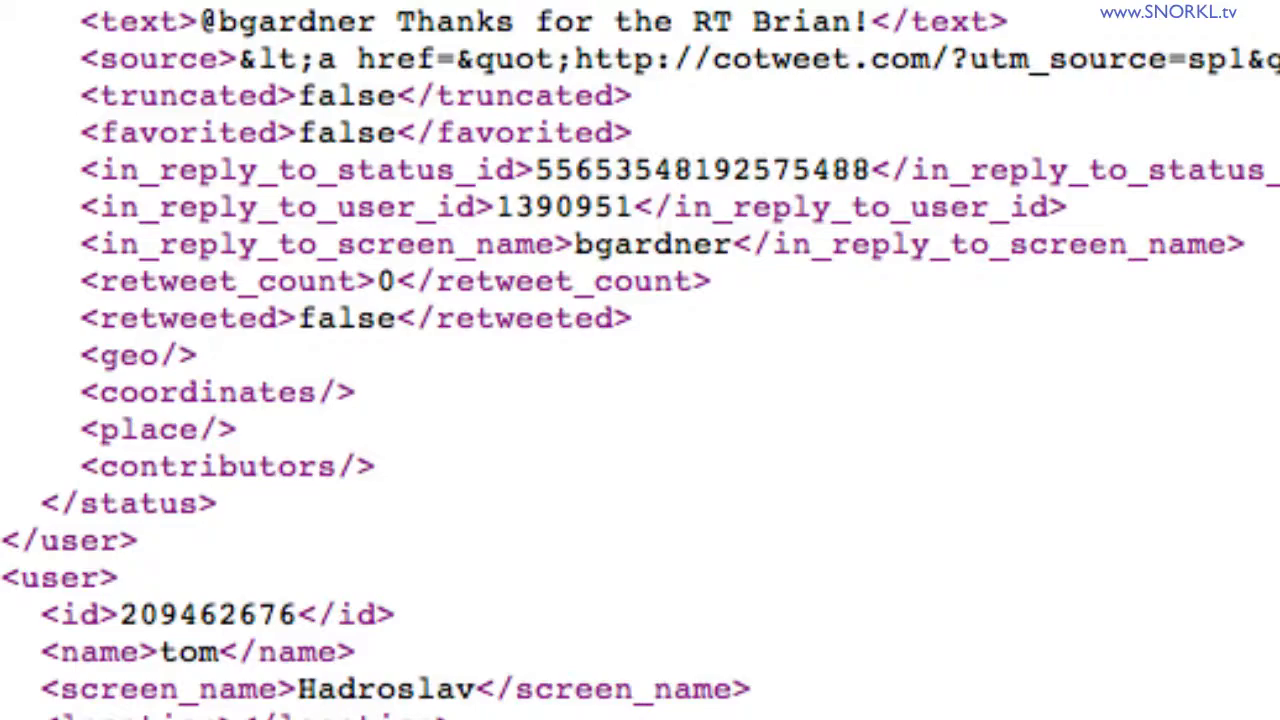
scroll("down", 3)
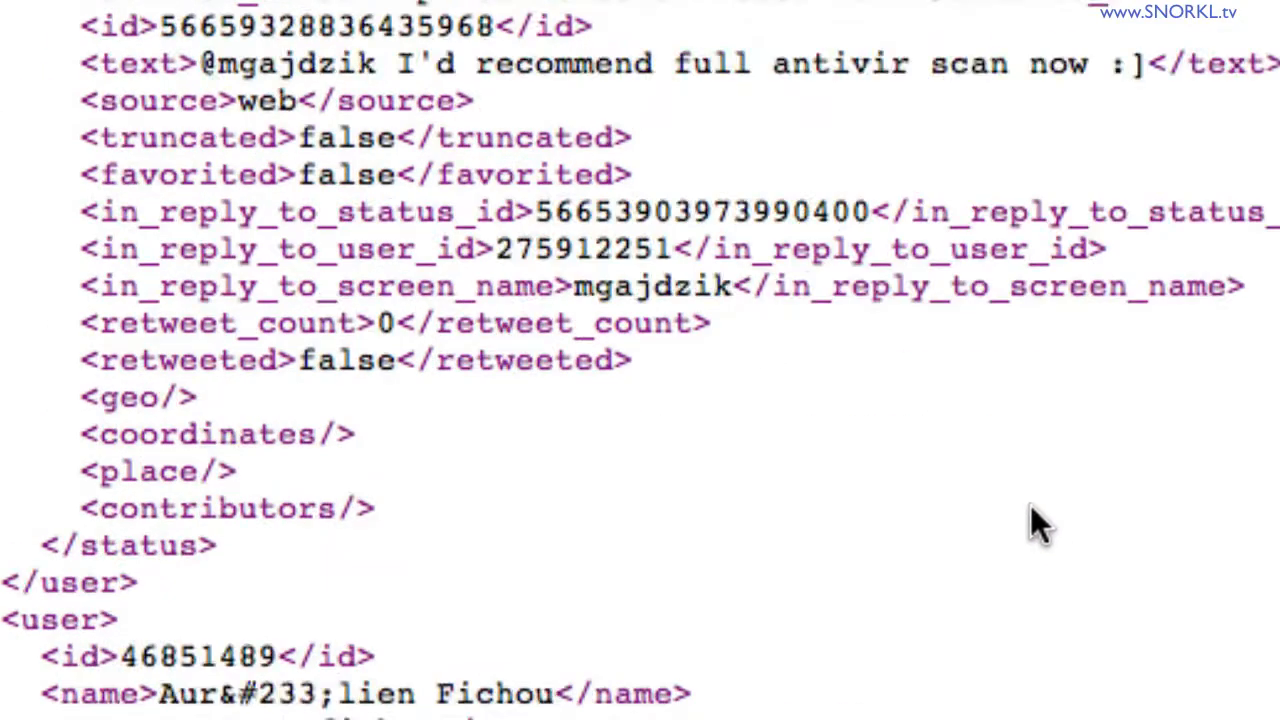
scroll("down", 3)
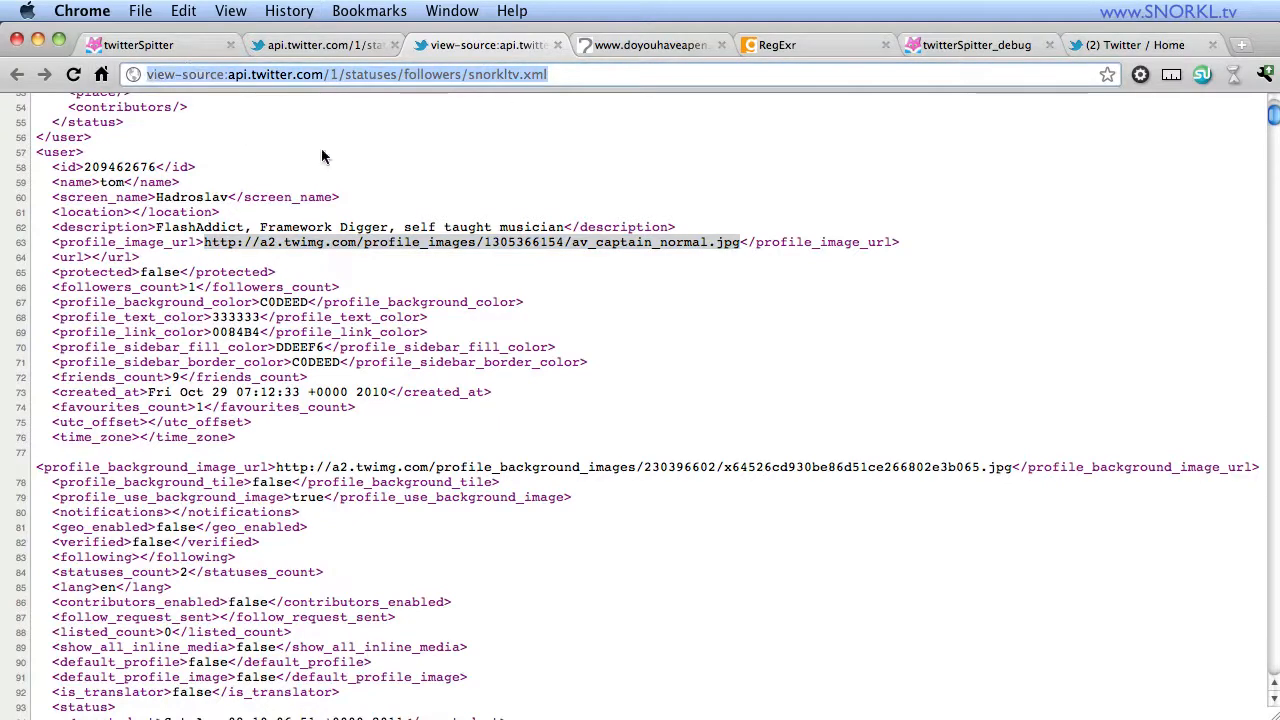
mouse_move(504, 186)
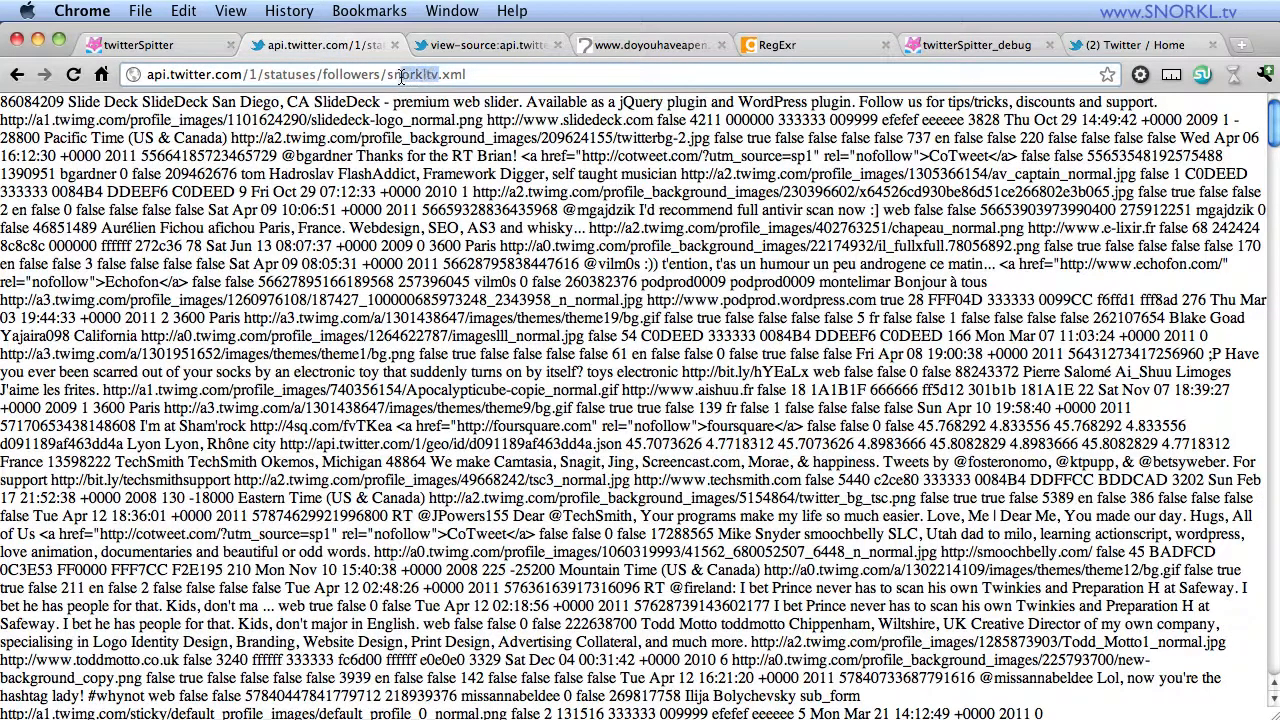
- Replace the account name in the URL with wired and load its followers XML
double_click(400, 74)
type("wired")
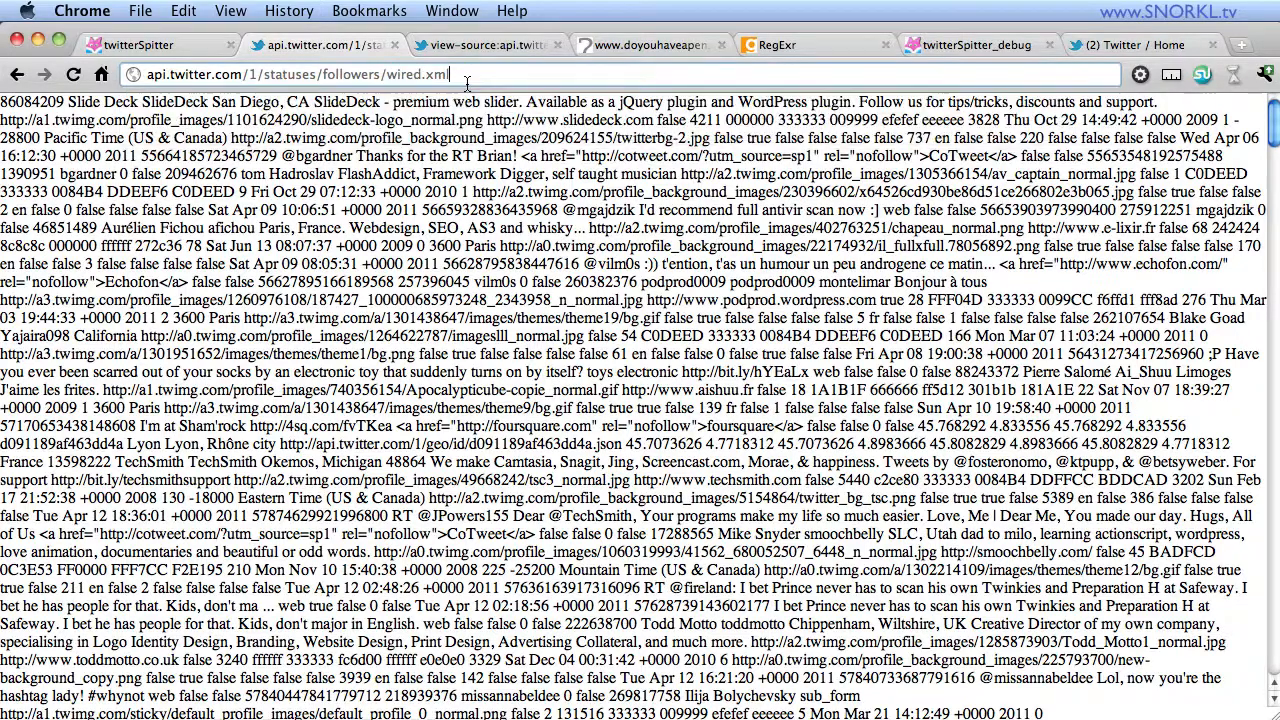
key("Return")
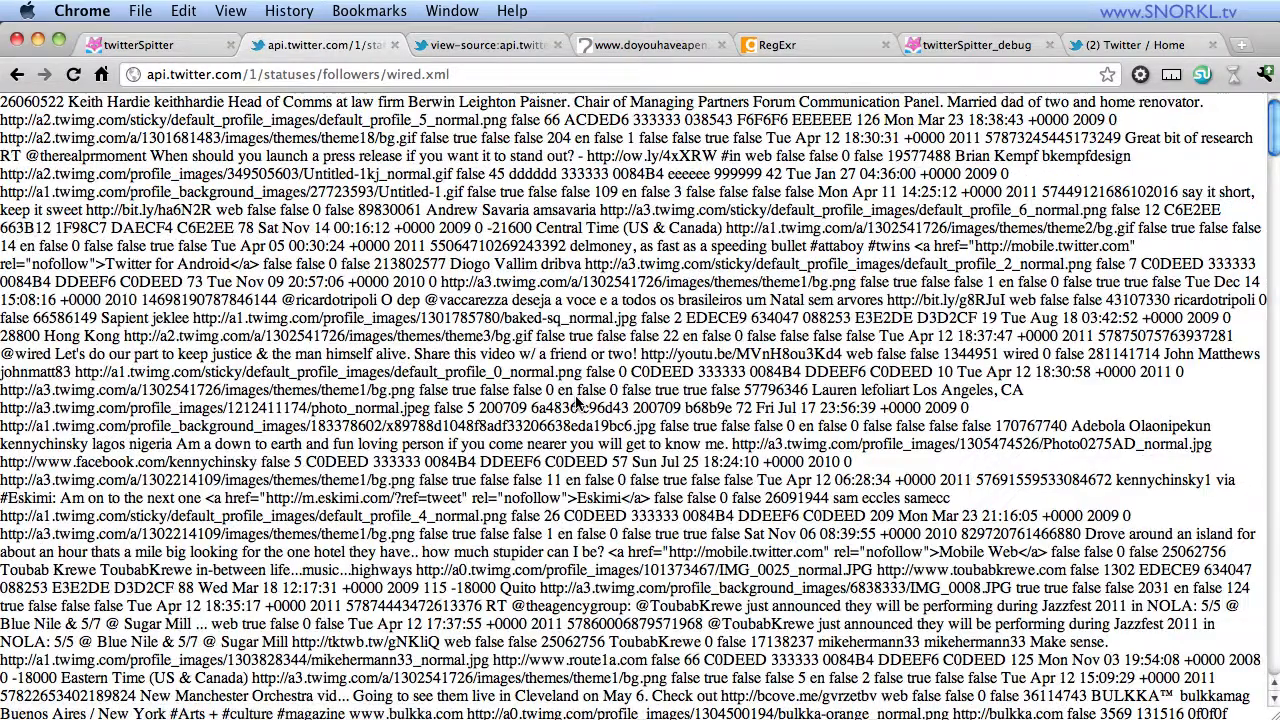
mouse_move(340, 252)
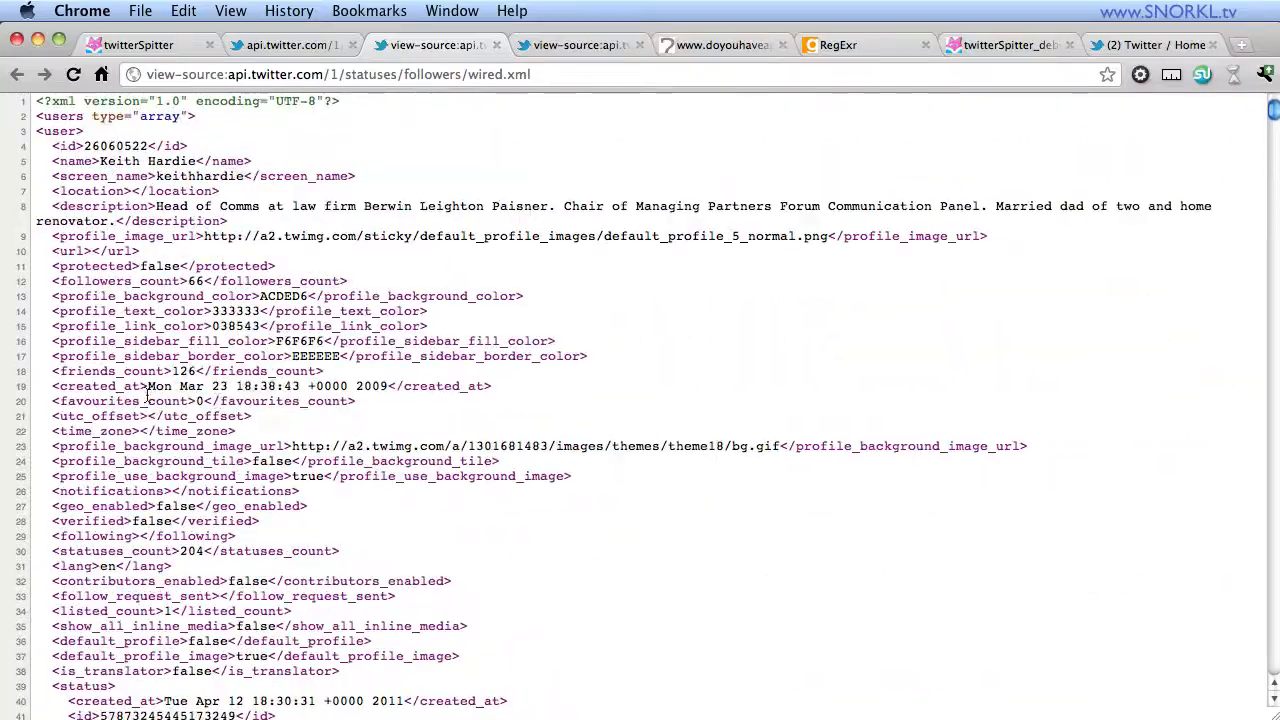
- Scroll down the wired.xml source toward the final user entry
scroll("down", 3)
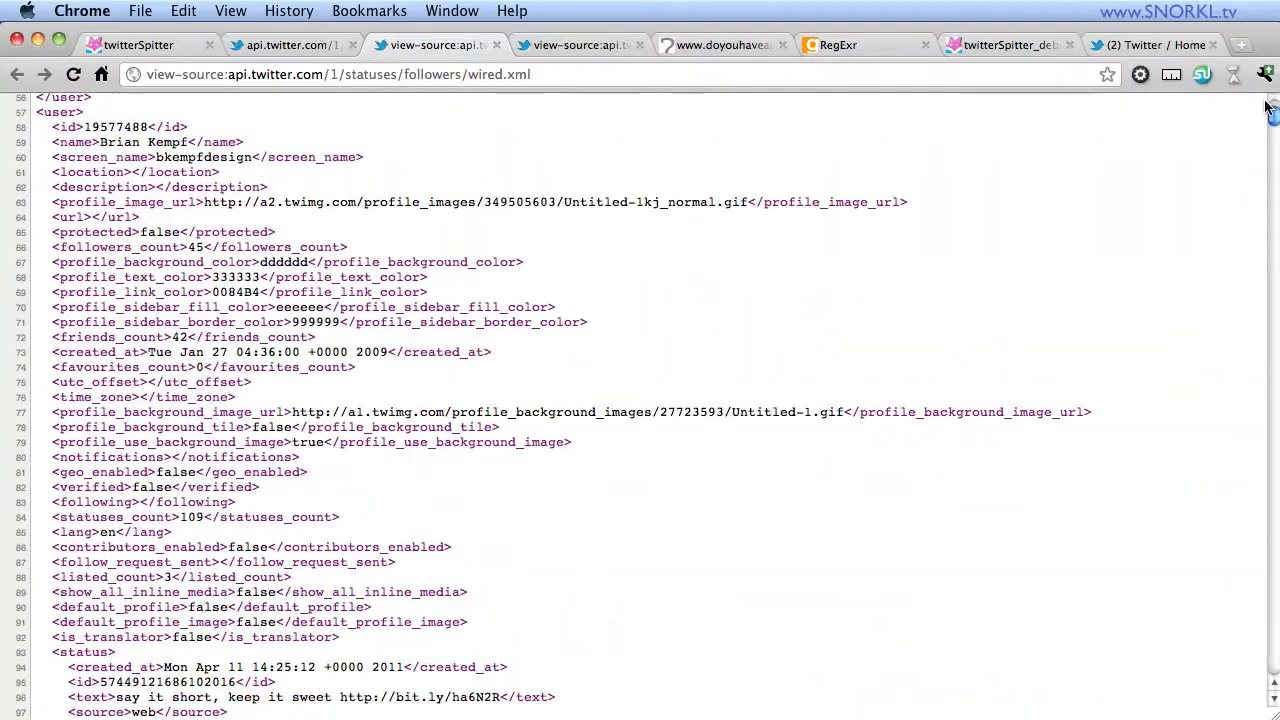
scroll("down", 3)
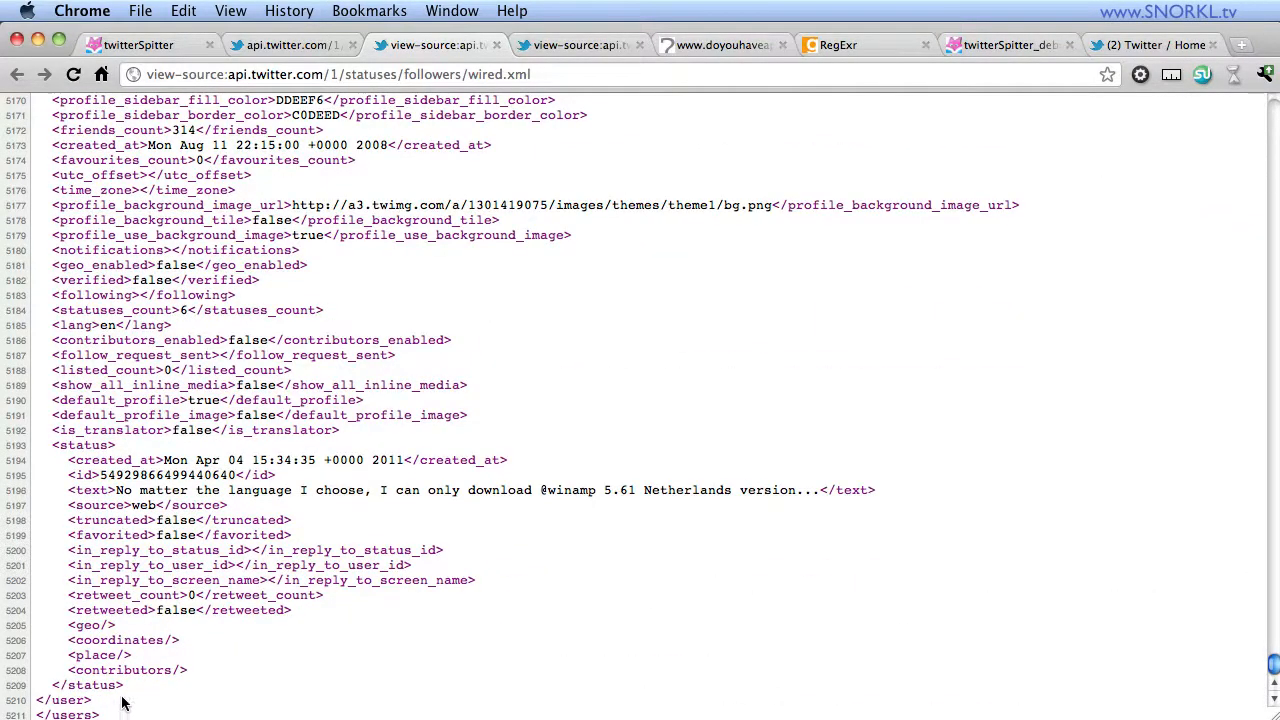
mouse_move(320, 640)
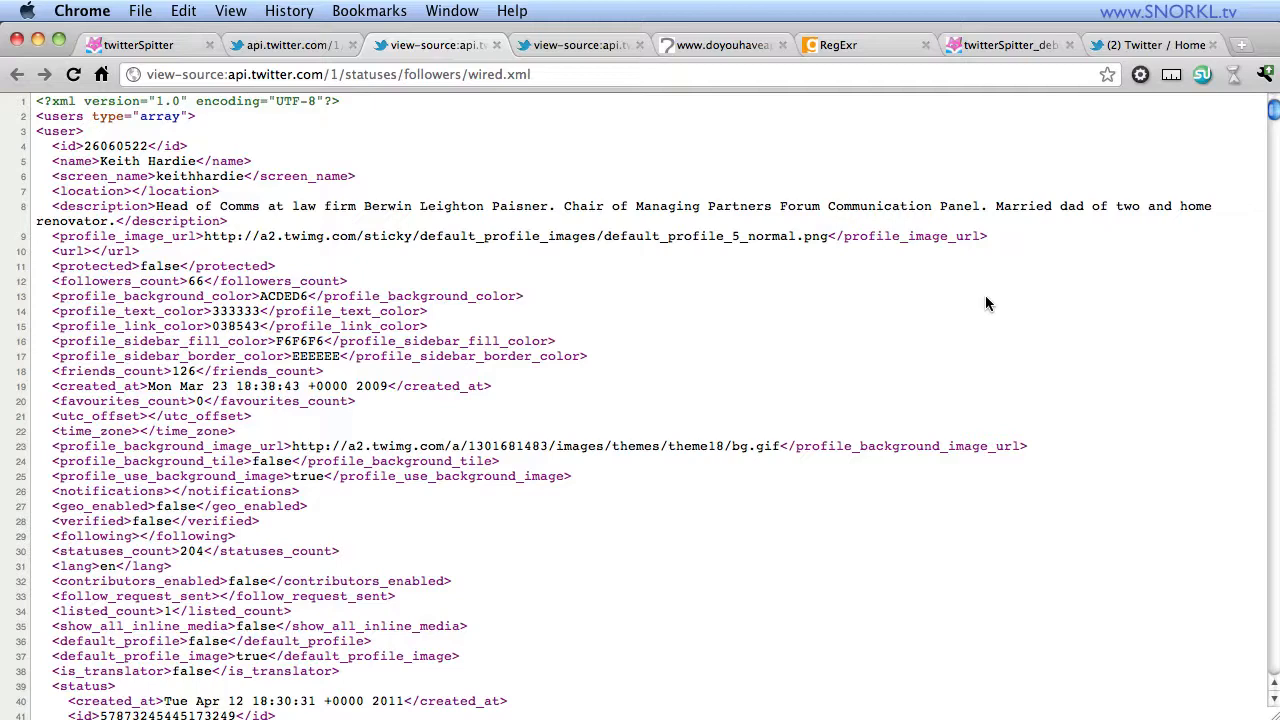
mouse_move(760, 262)
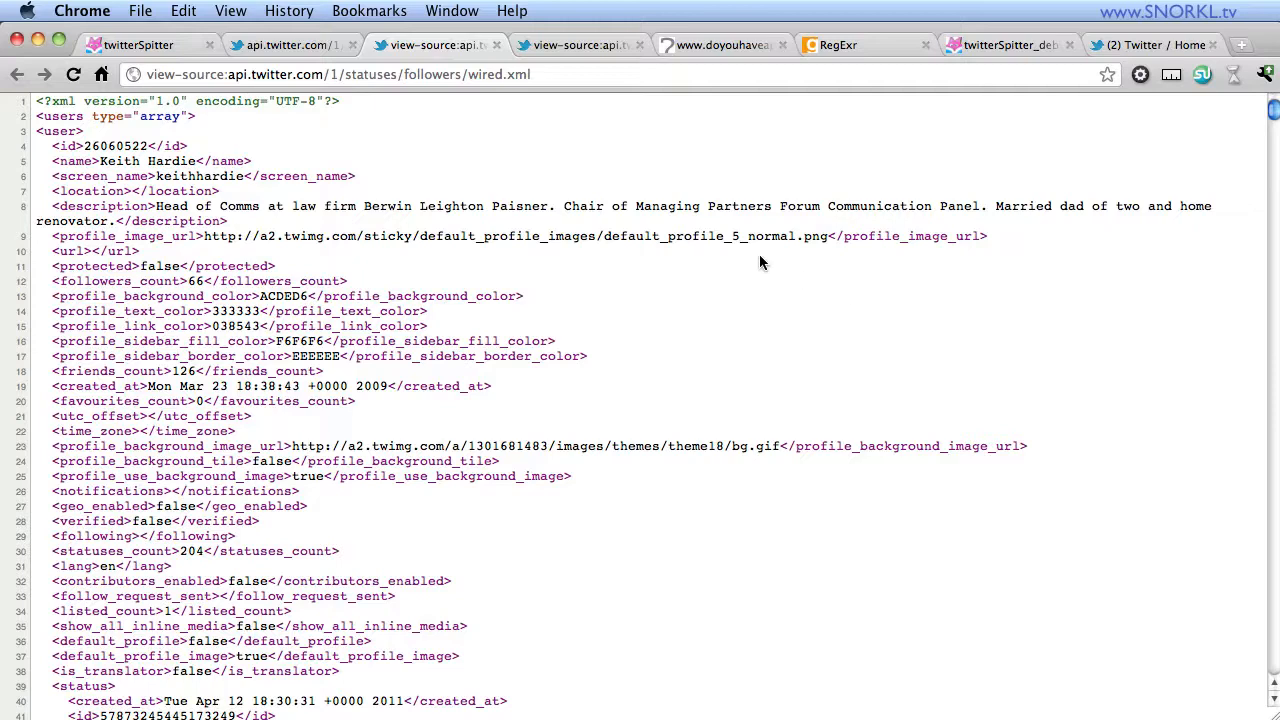
mouse_move(754, 260)
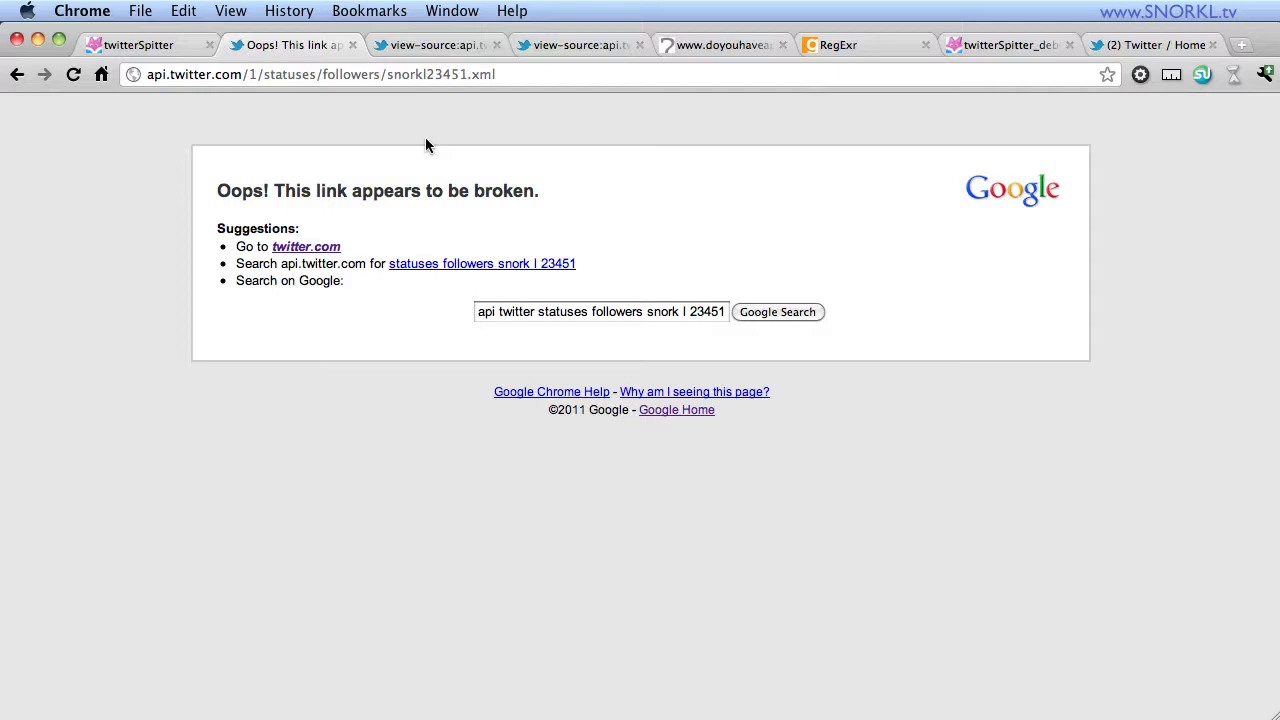
mouse_move(456, 84)
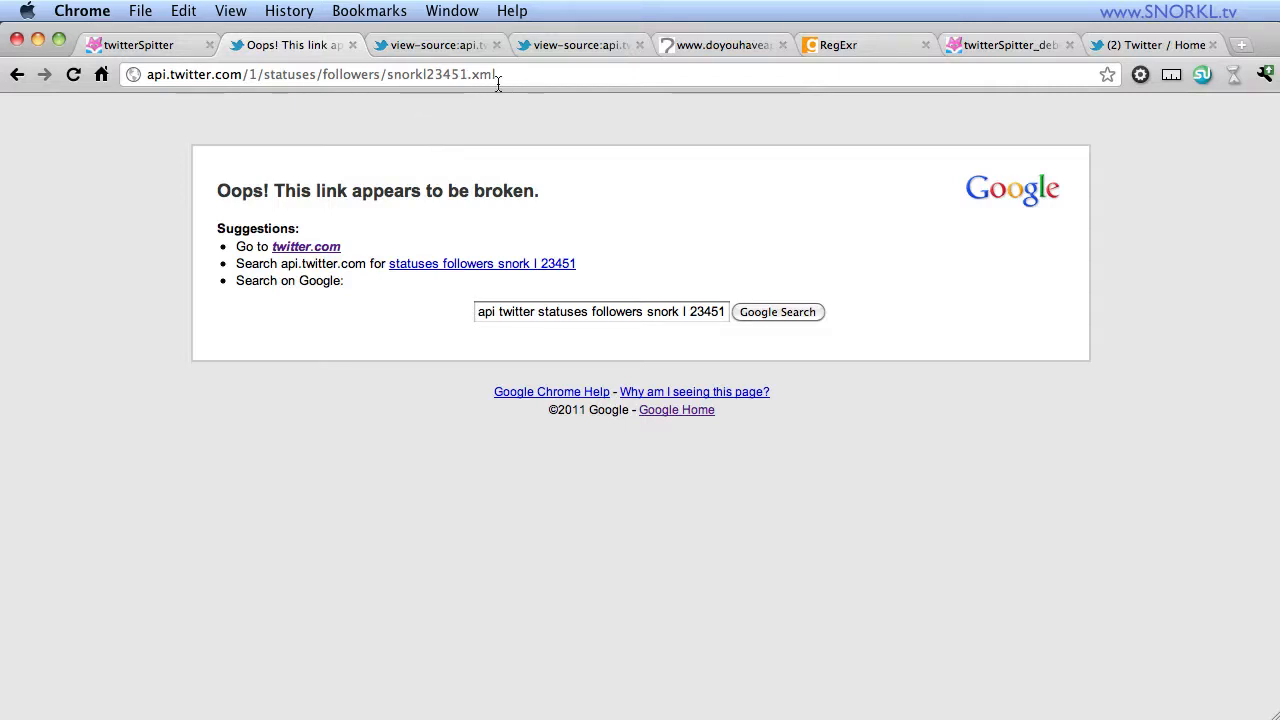
mouse_move(504, 222)
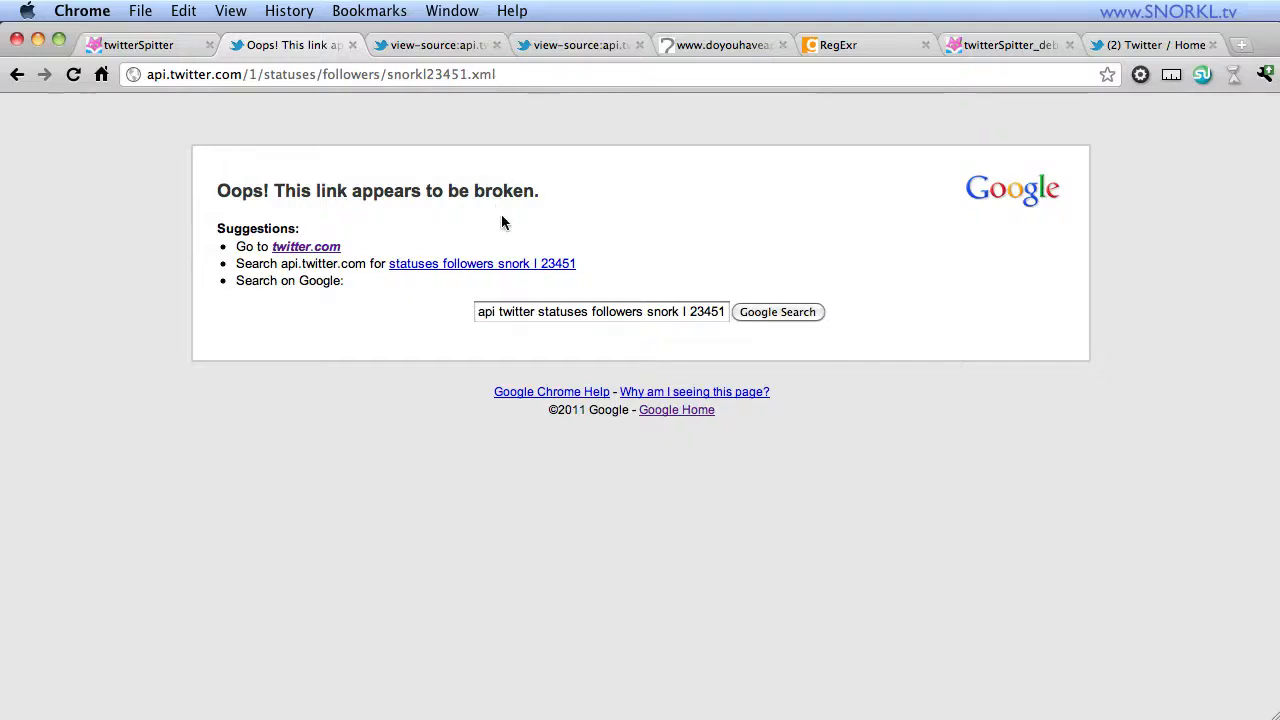
mouse_move(612, 180)
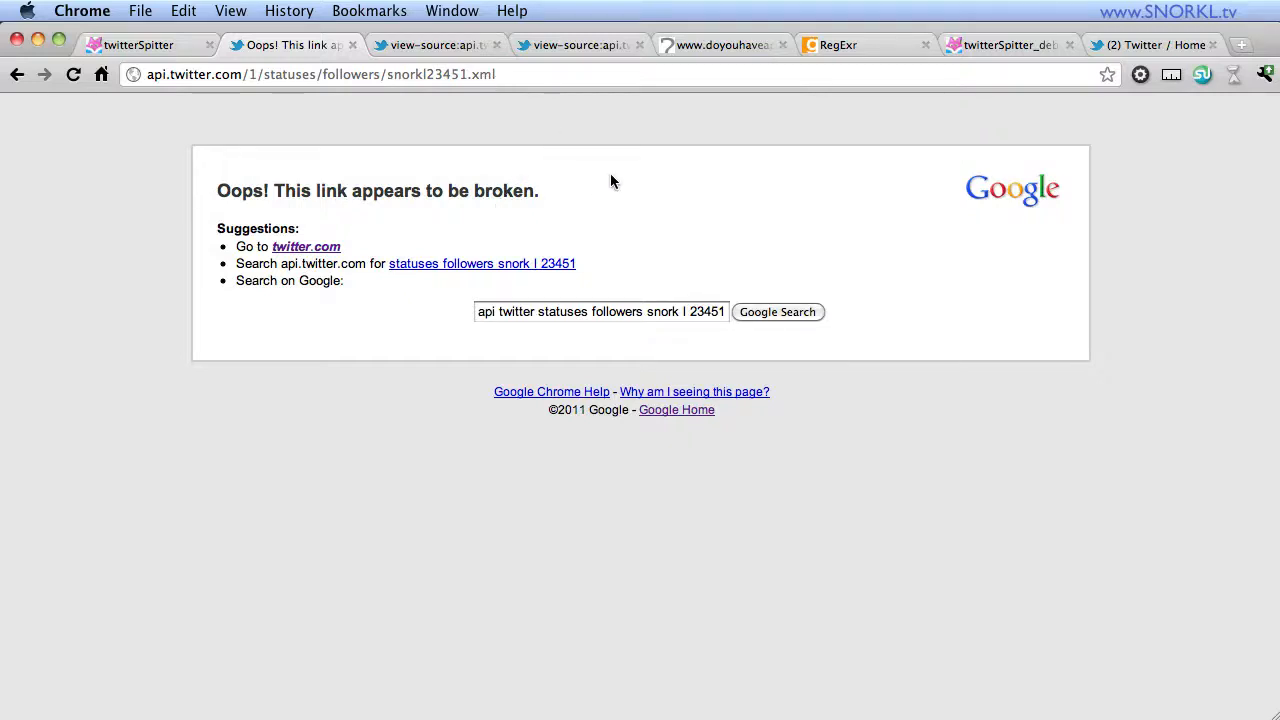
mouse_move(948, 294)
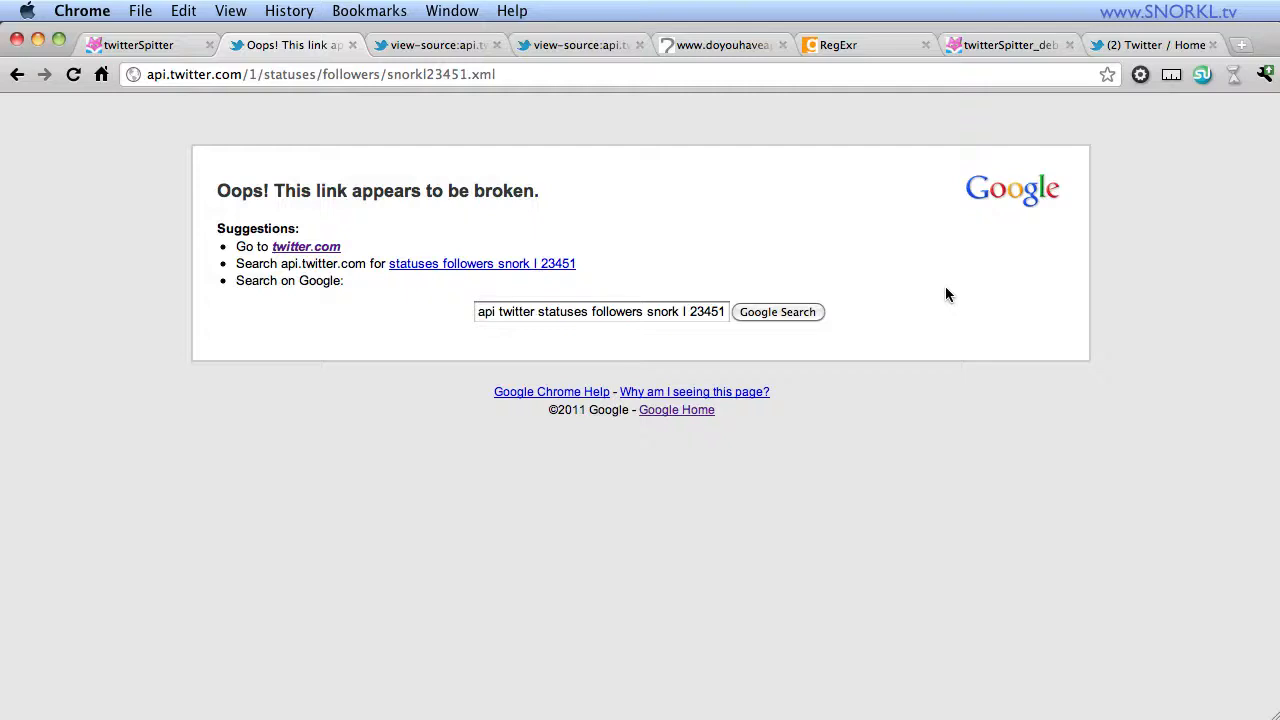
mouse_move(848, 528)
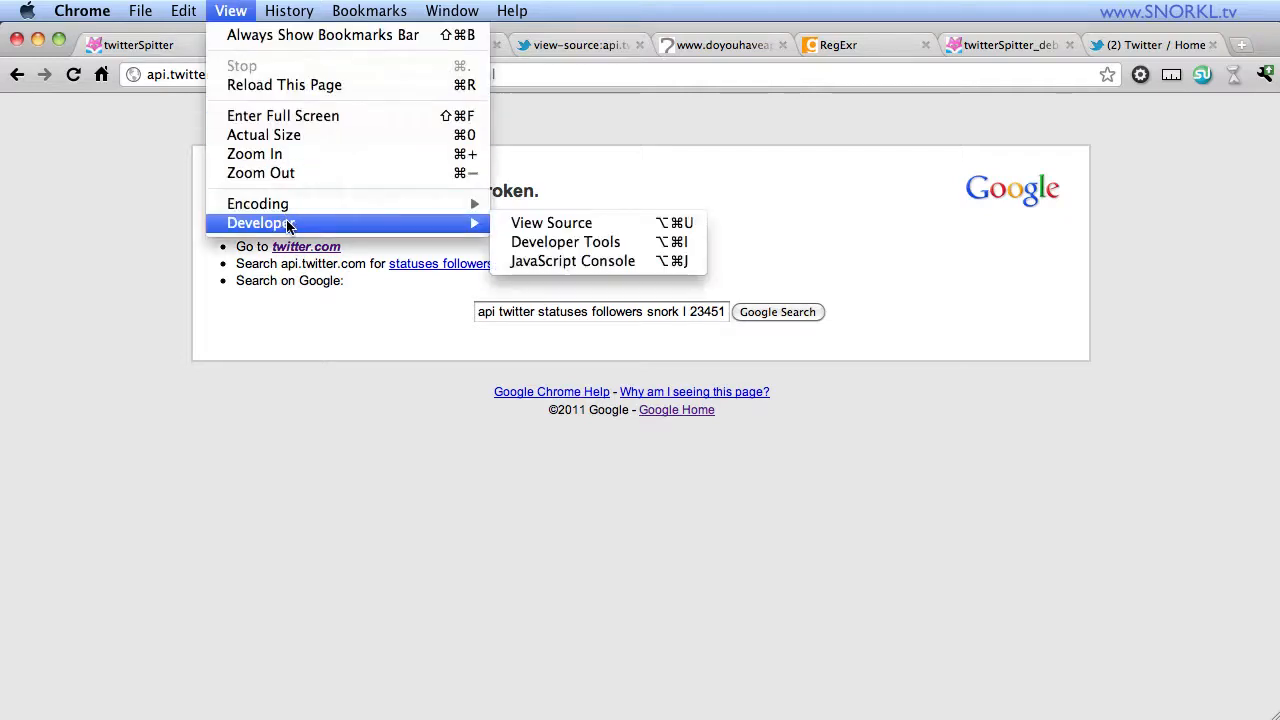
mouse_move(552, 222)
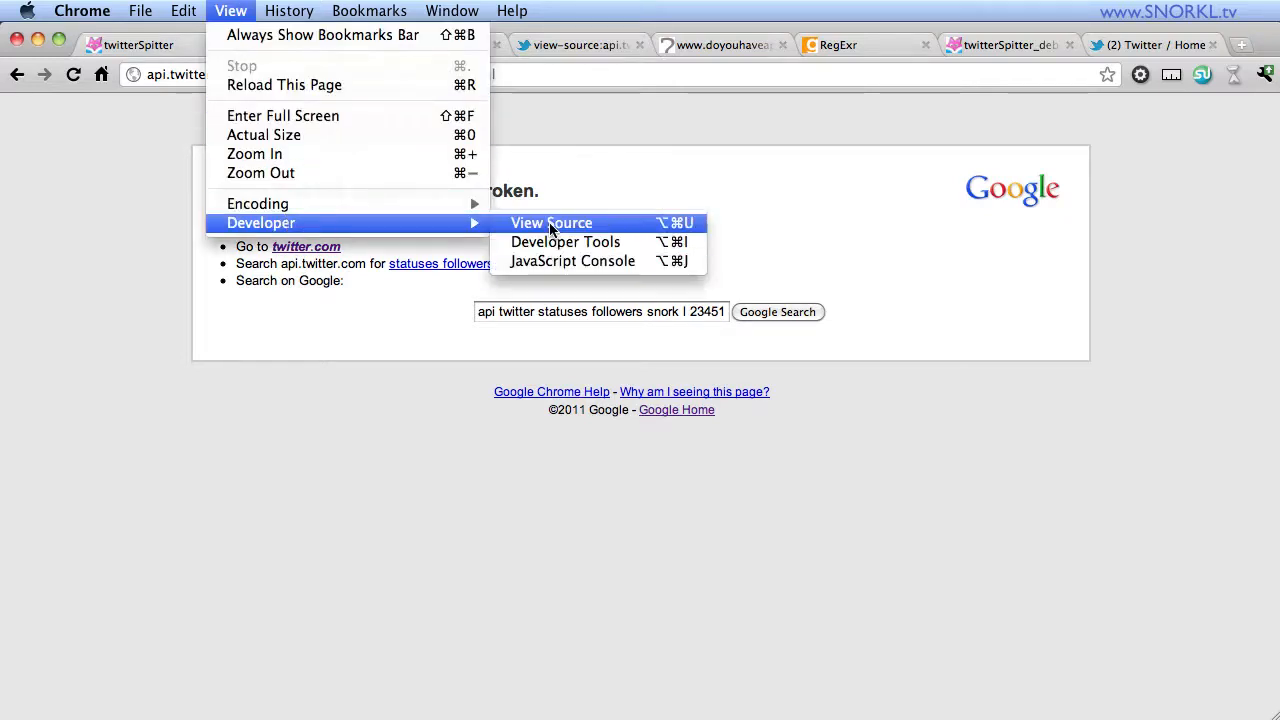
- View the source of the snorkl23451 page showing the Not found error, then return to the broken-link page
left_click(552, 222)
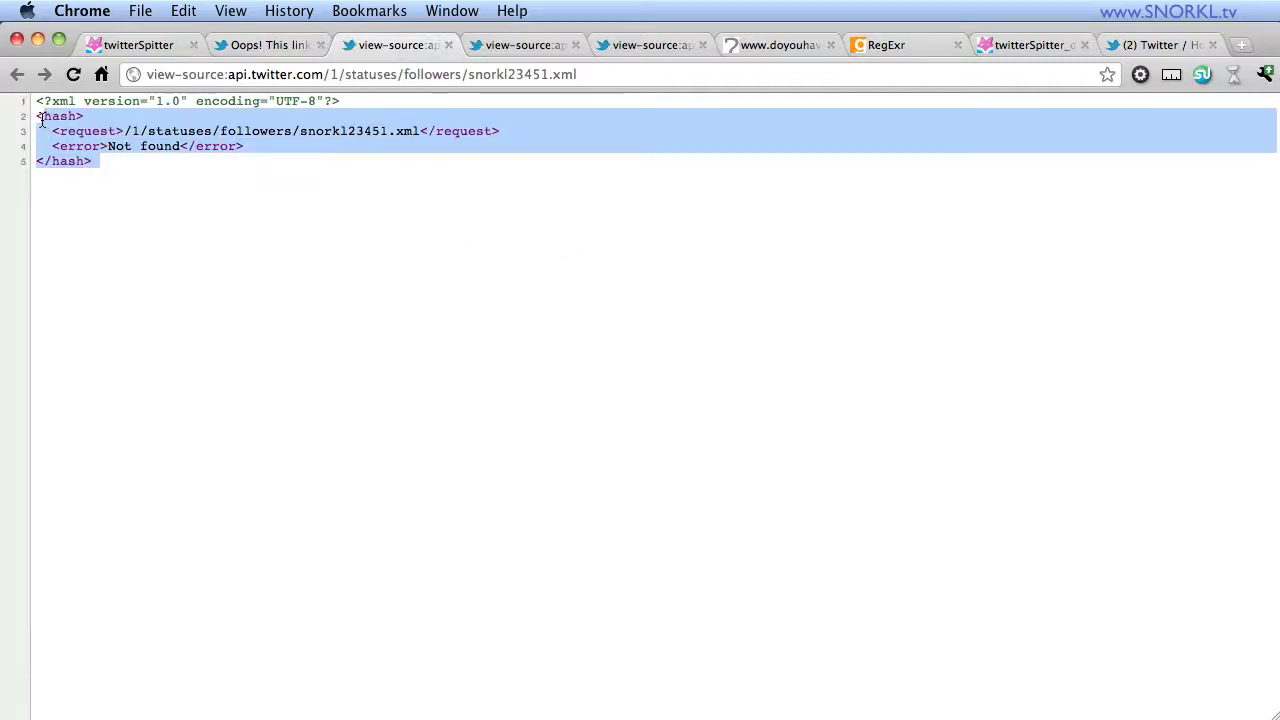
mouse_move(378, 252)
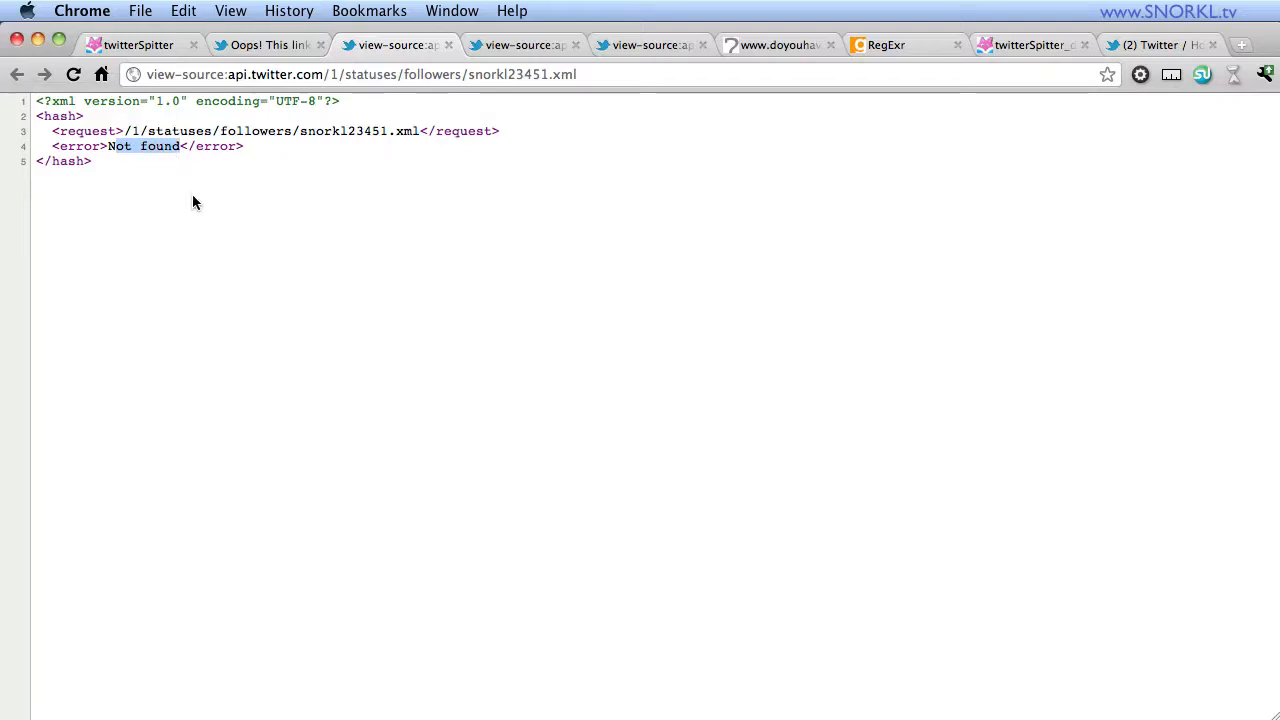
mouse_move(192, 192)
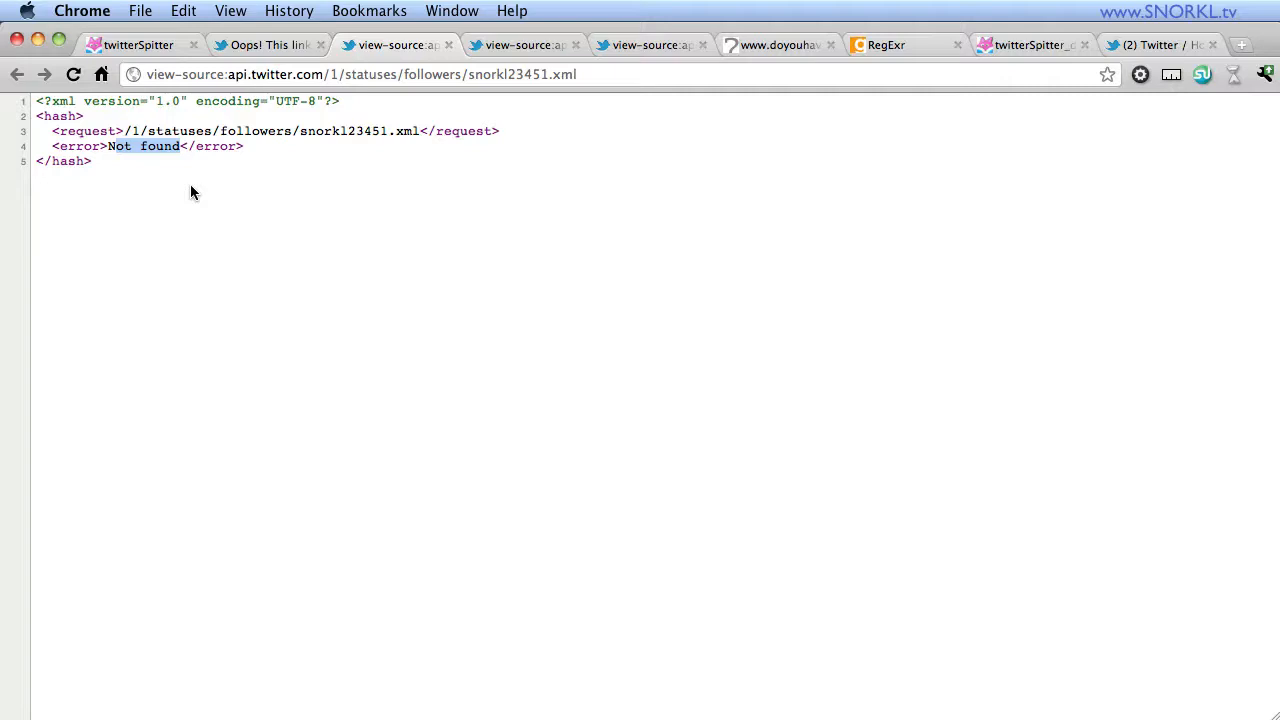
mouse_move(736, 390)
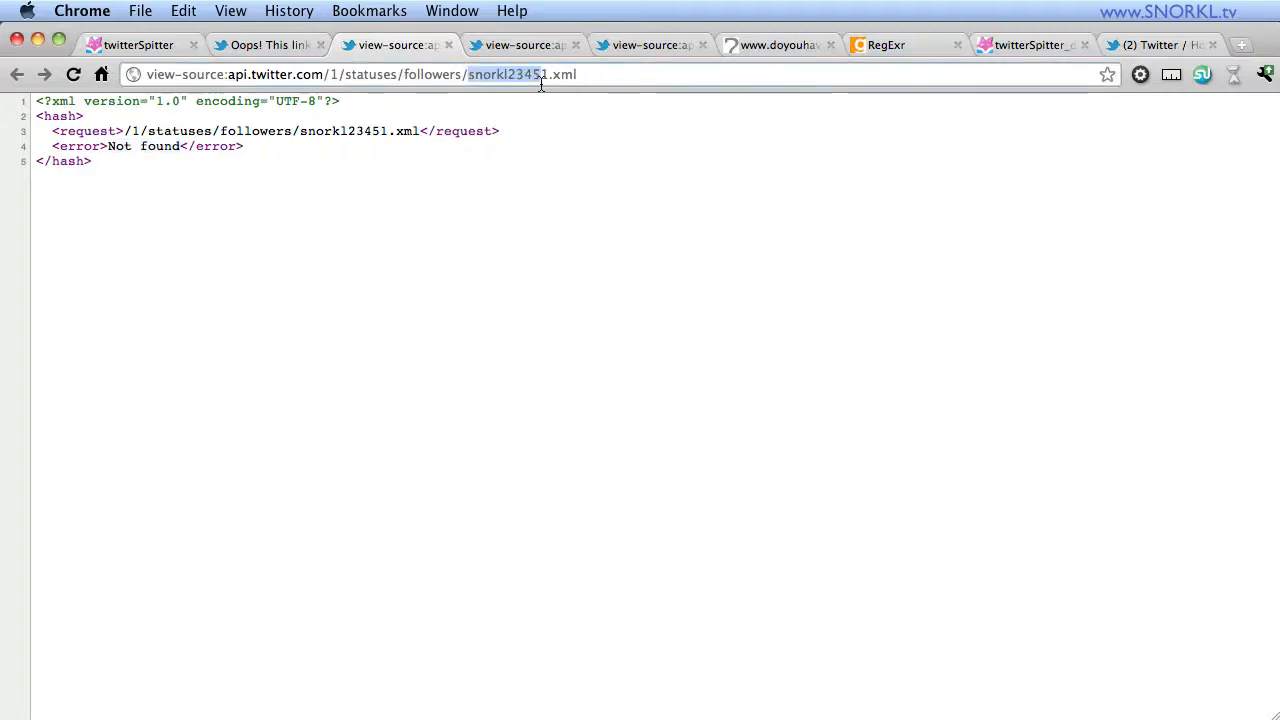
left_click(264, 44)
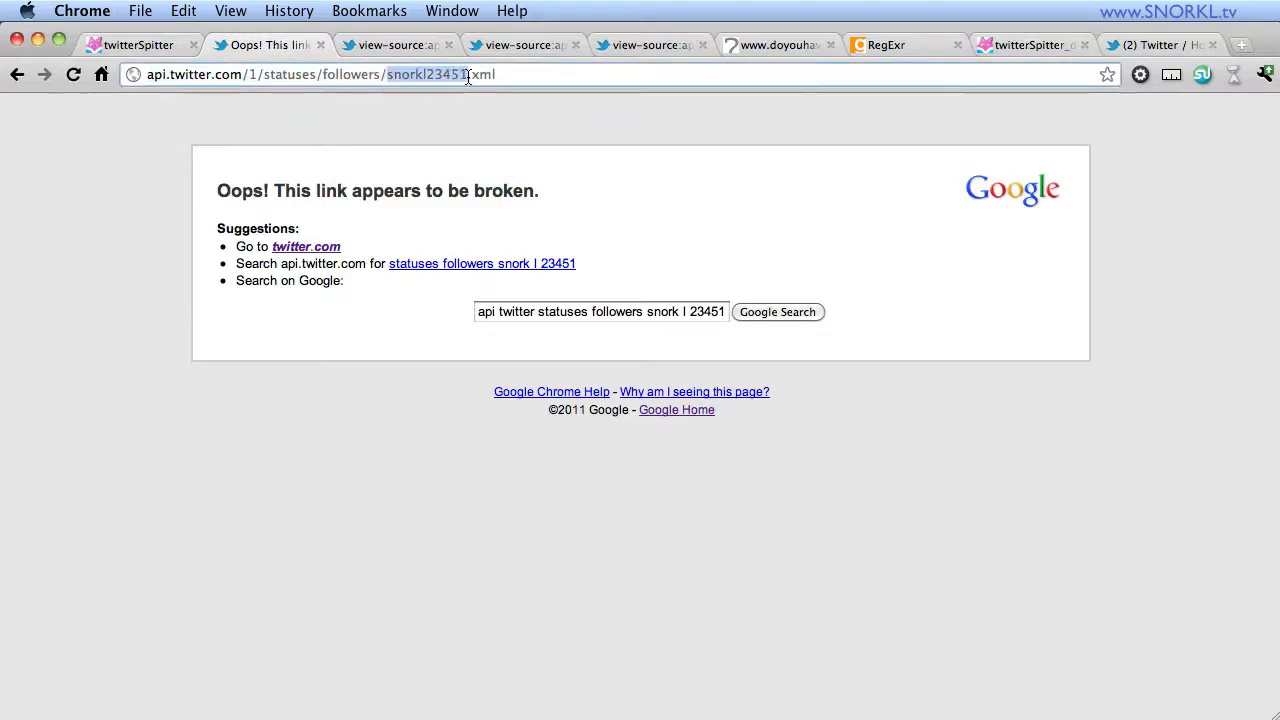
mouse_move(530, 144)
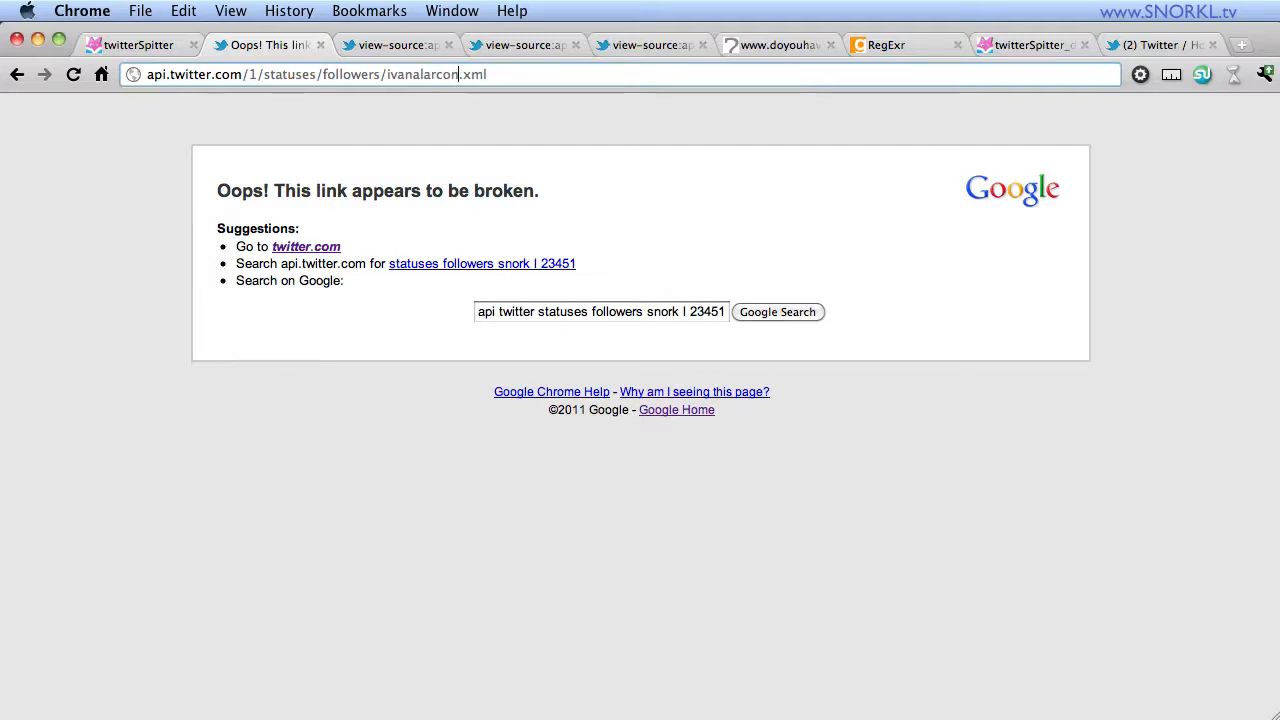
key("Return")
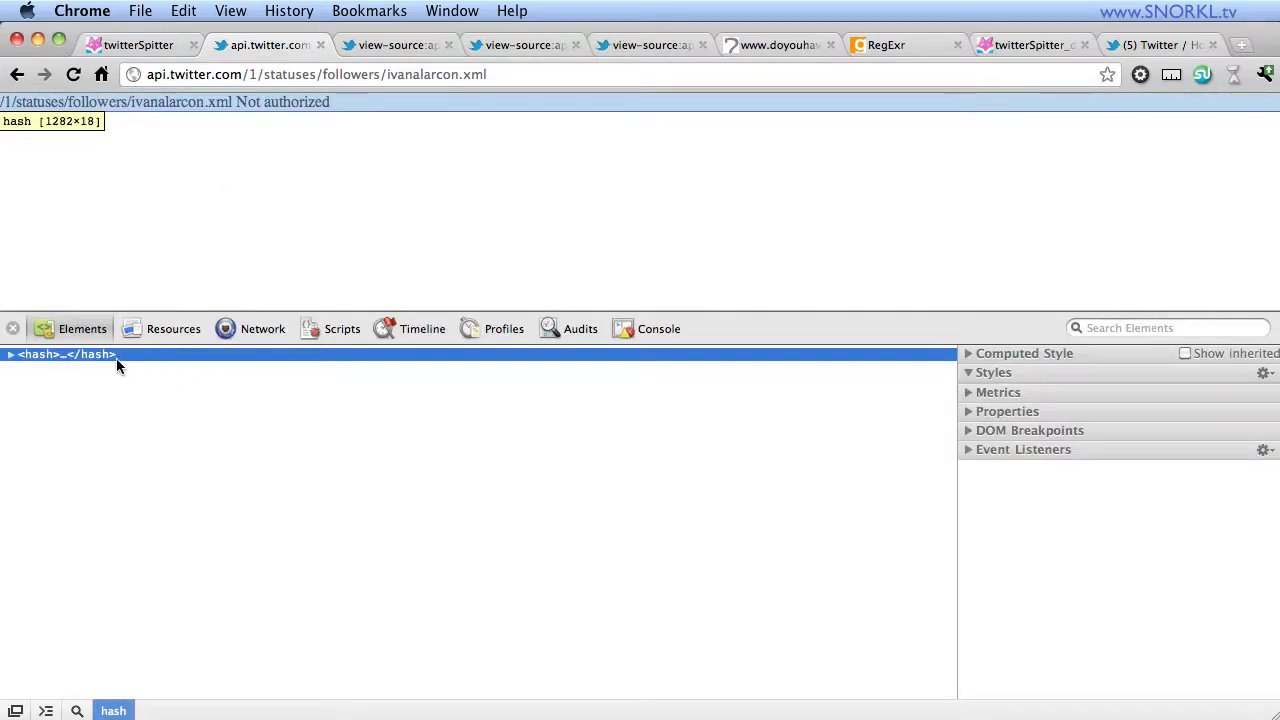
- Expand the hash node in the Elements panel to show the request path and Not authorized error
left_click(8, 354)
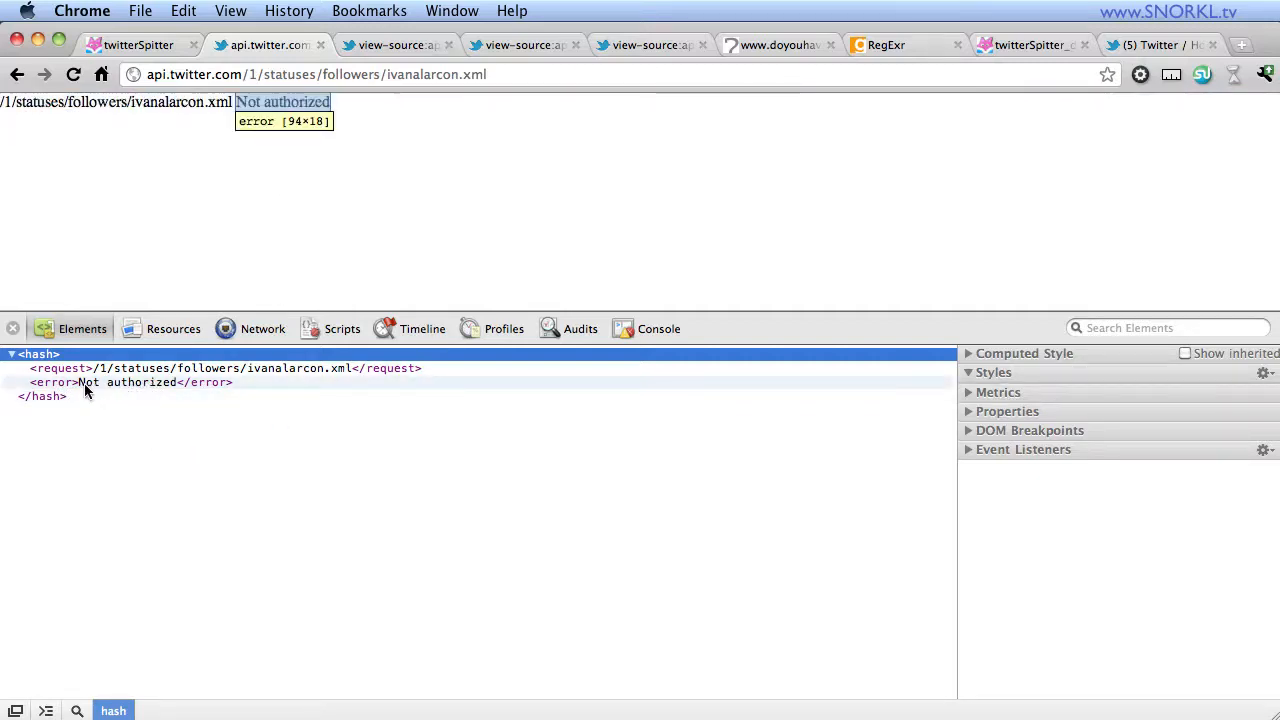
mouse_move(180, 390)
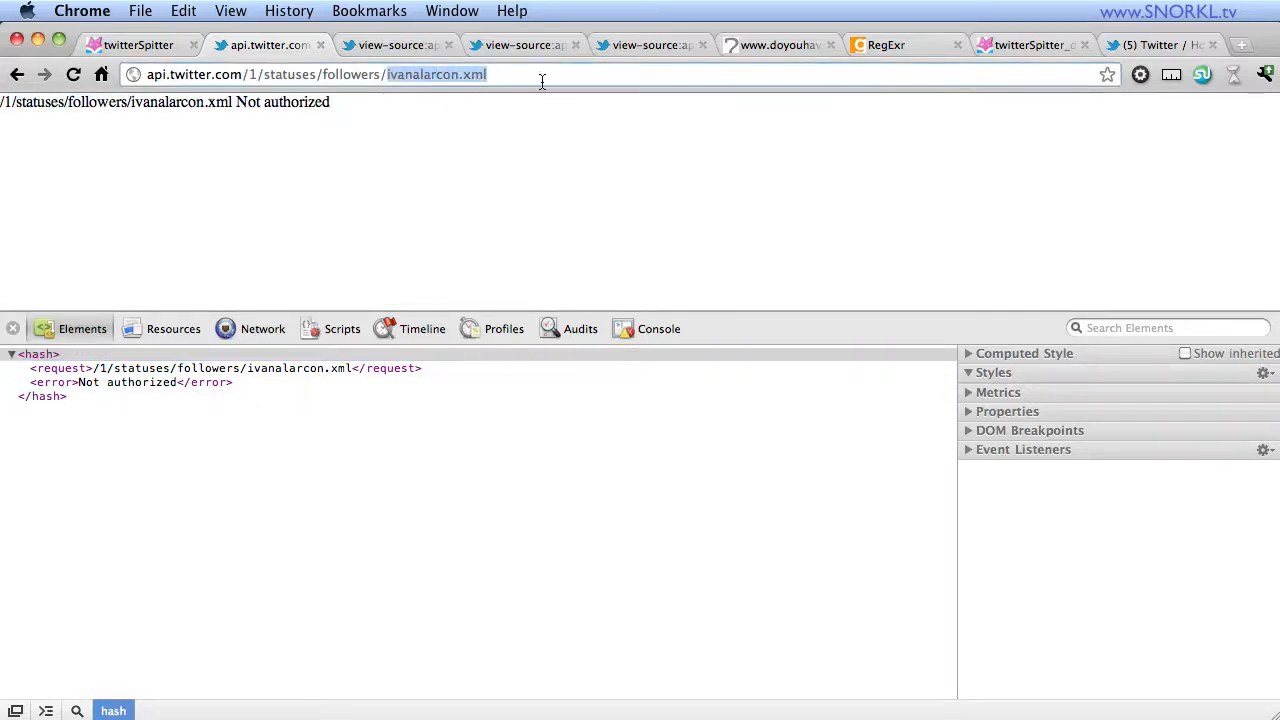
type("how")
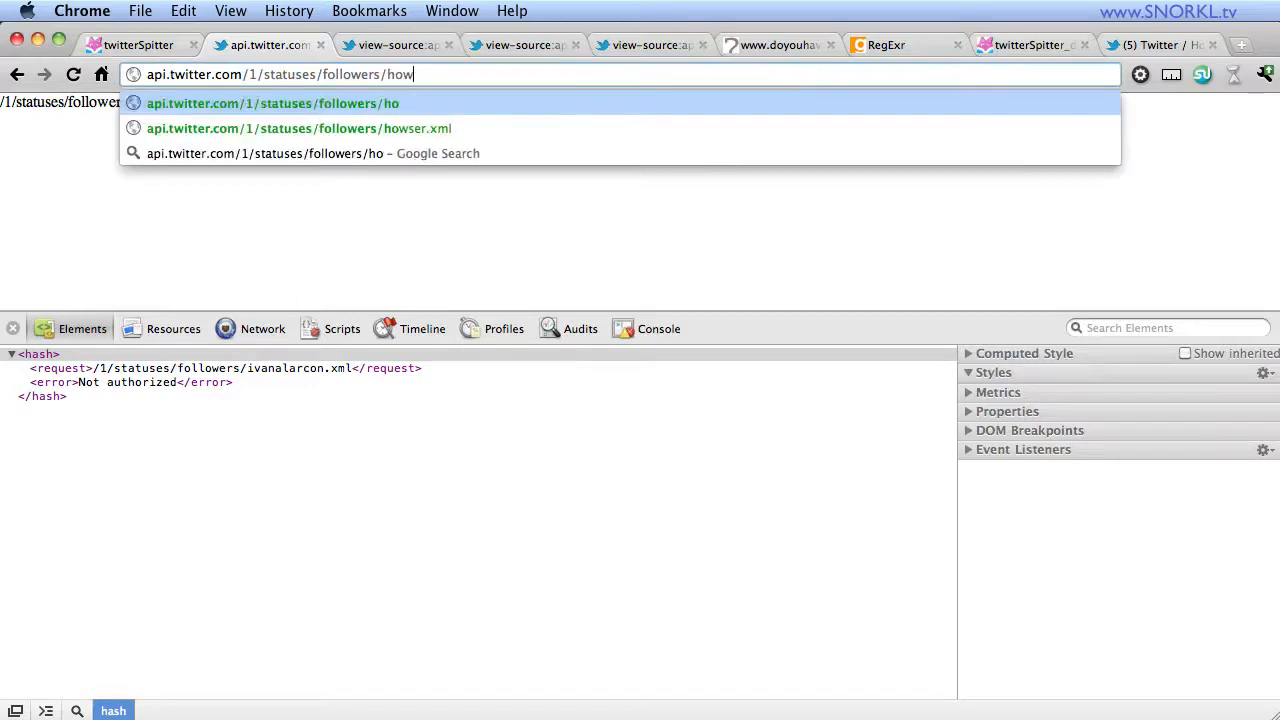
type("ser.xml")
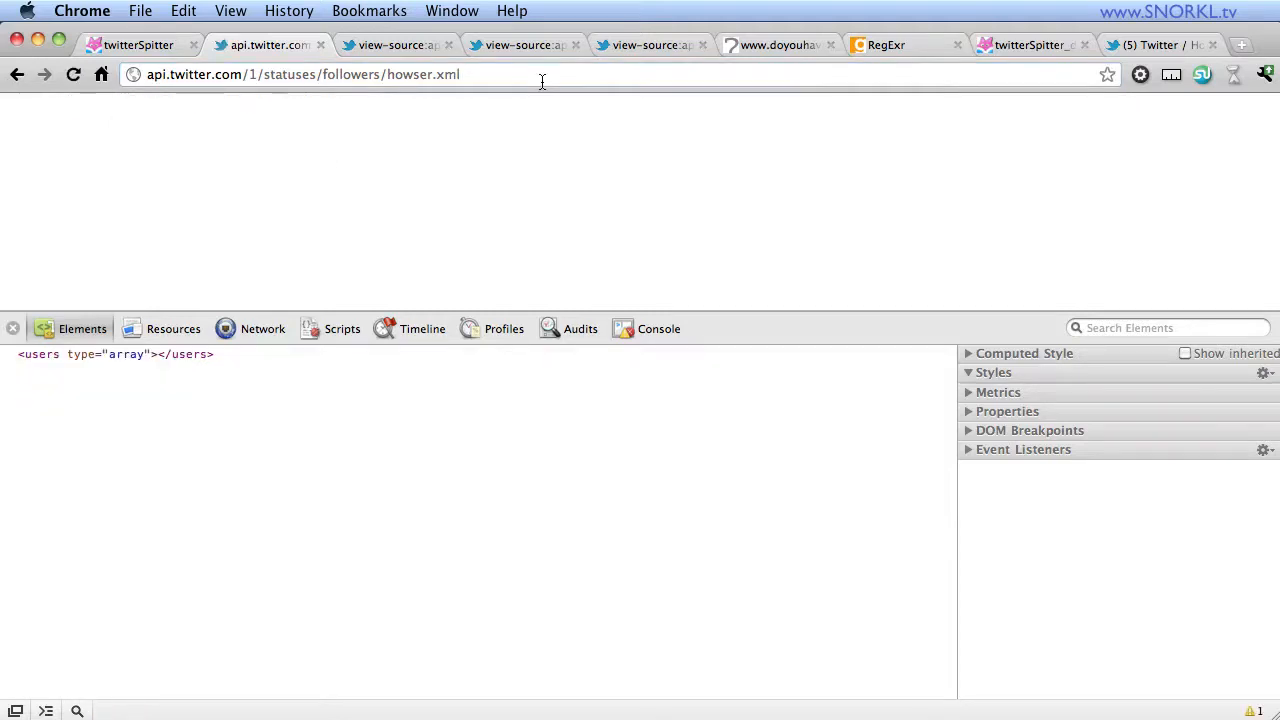
mouse_move(78, 368)
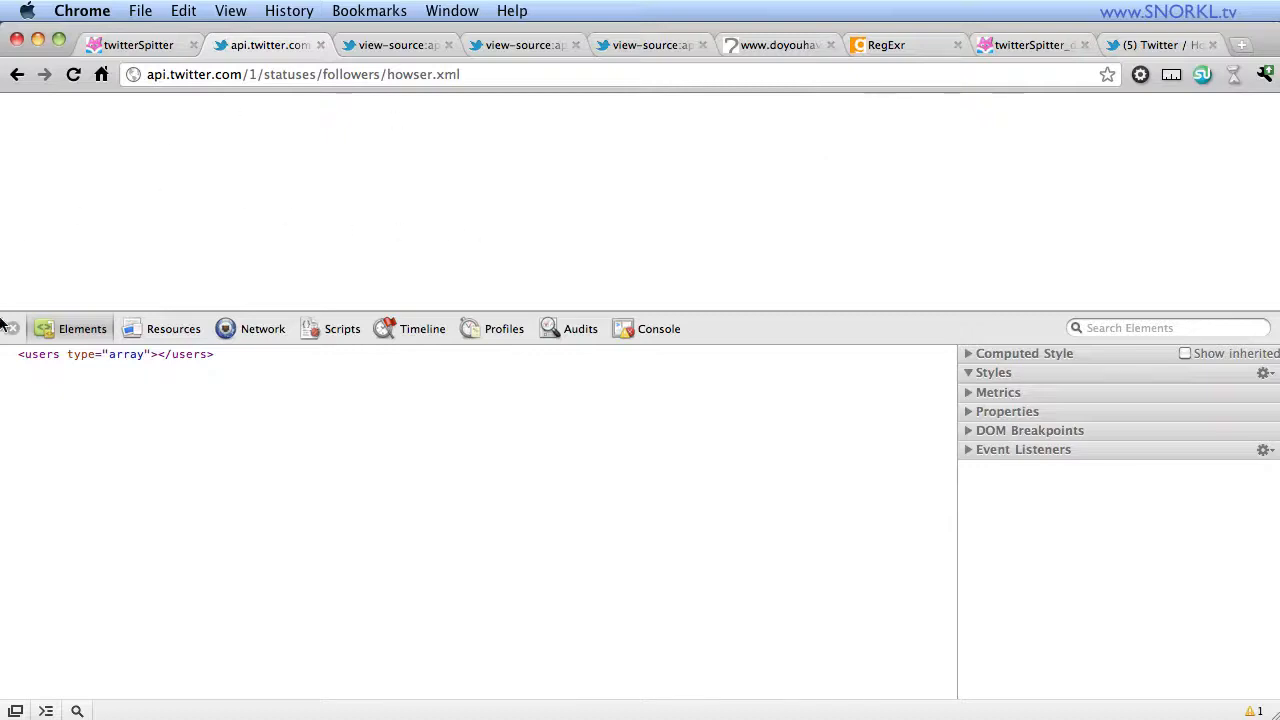
left_click(116, 354)
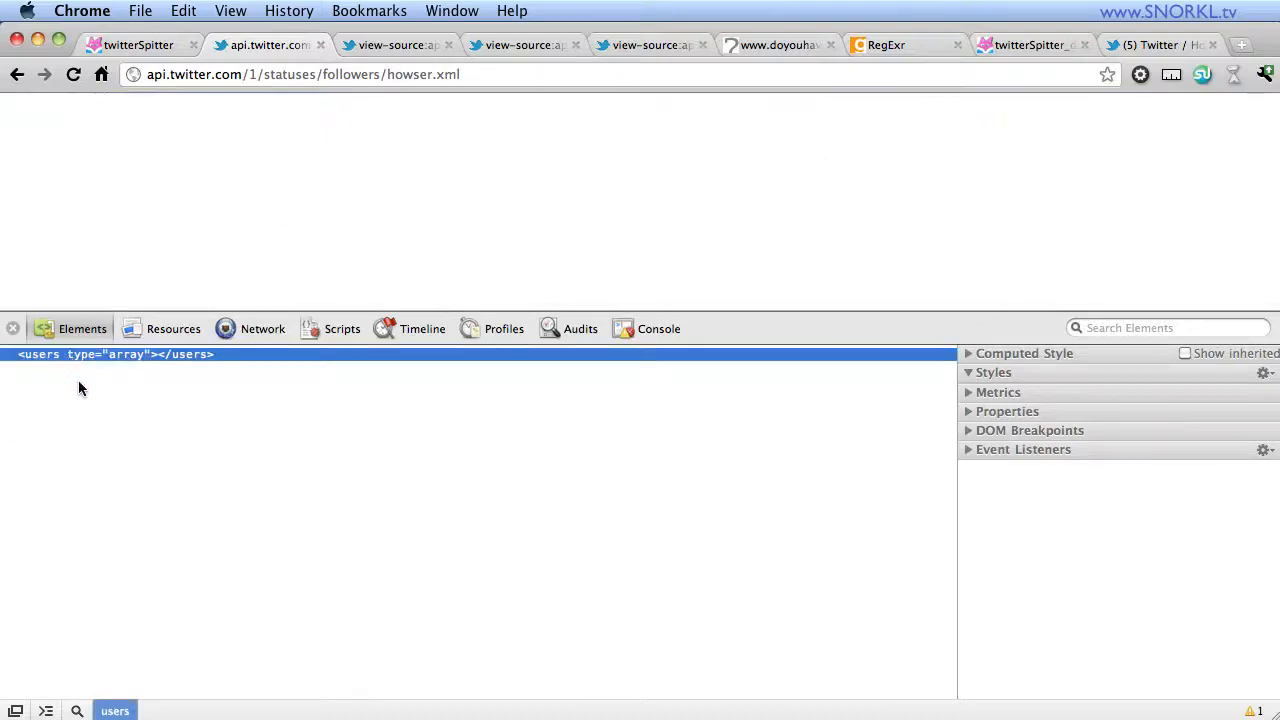
mouse_move(136, 354)
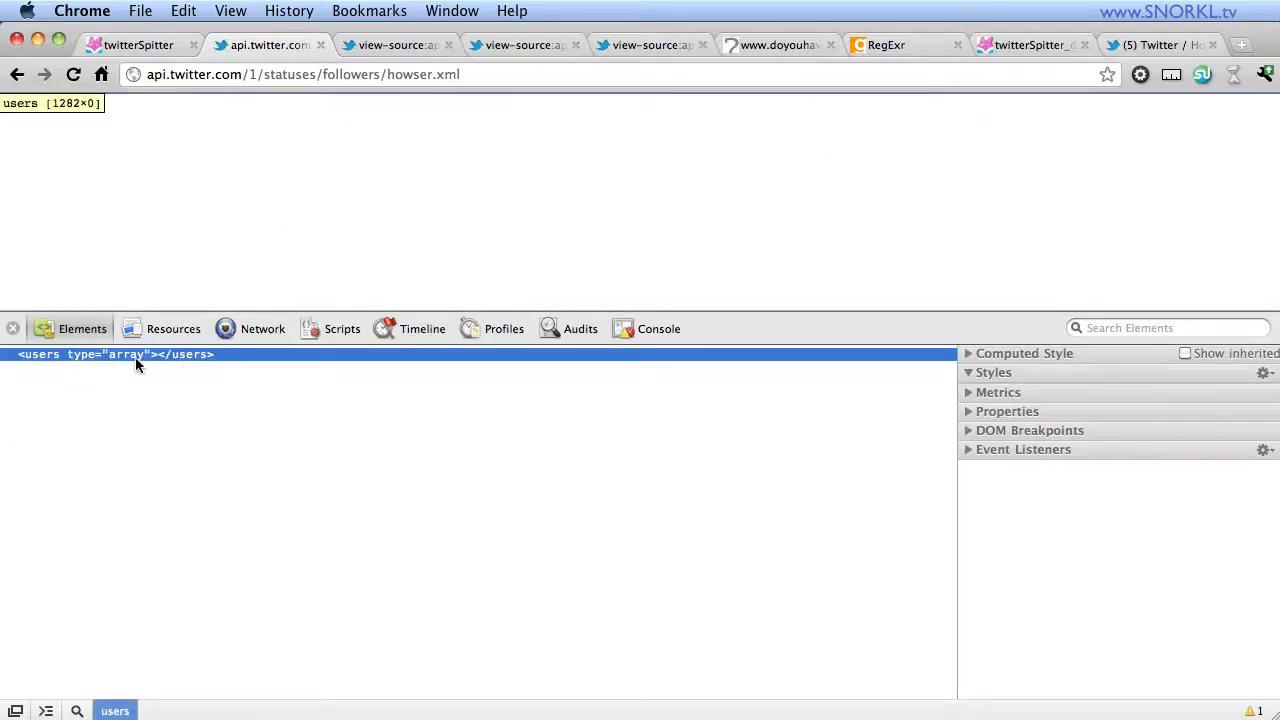
mouse_move(178, 376)
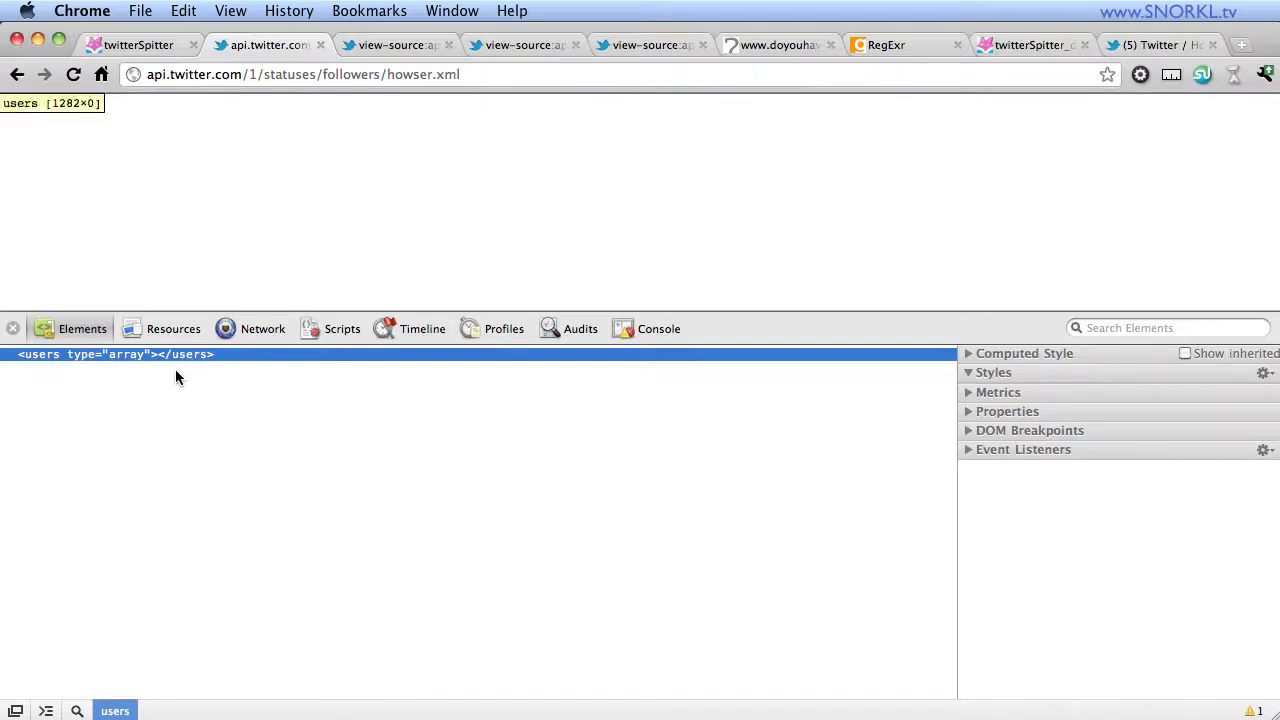
mouse_move(164, 364)
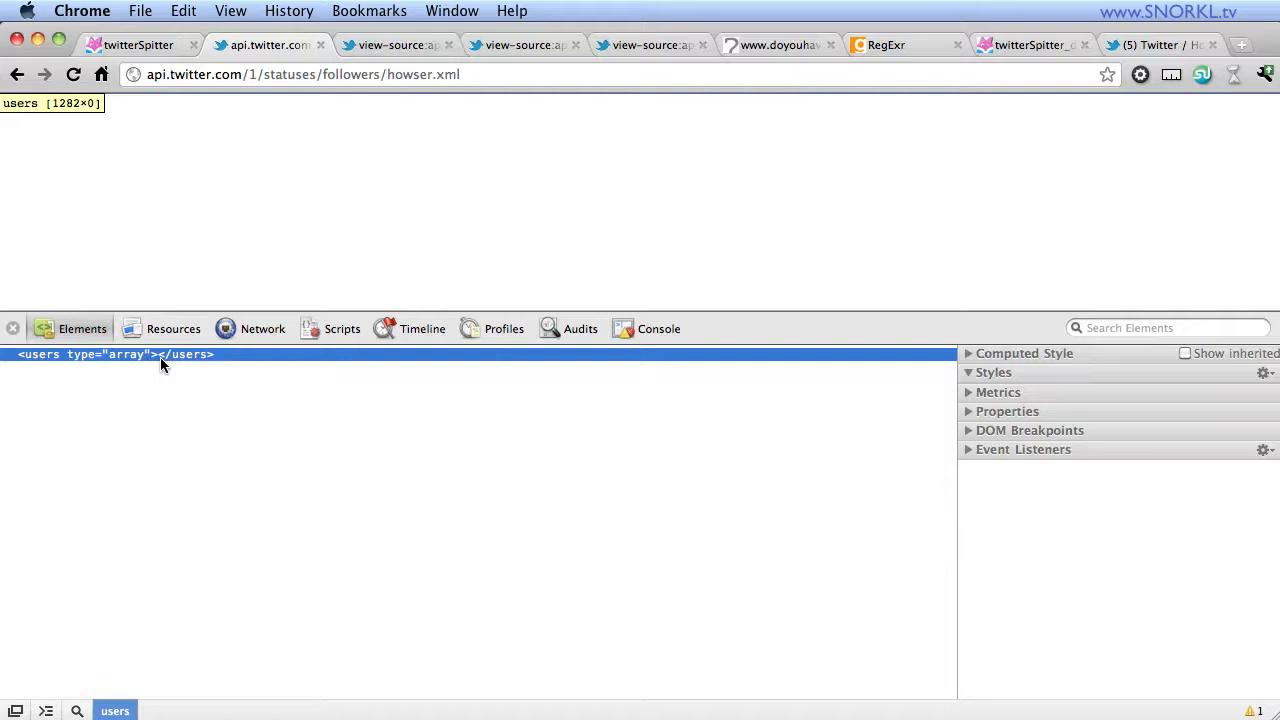
mouse_move(342, 108)
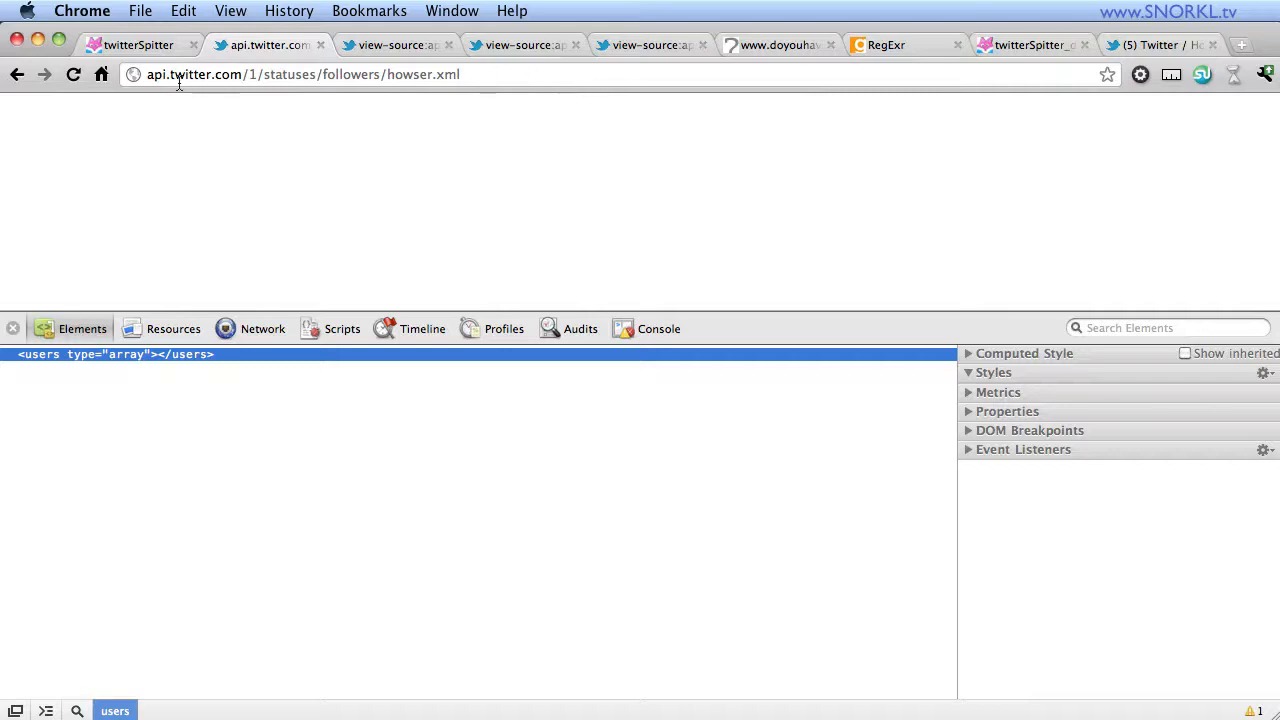
mouse_move(492, 74)
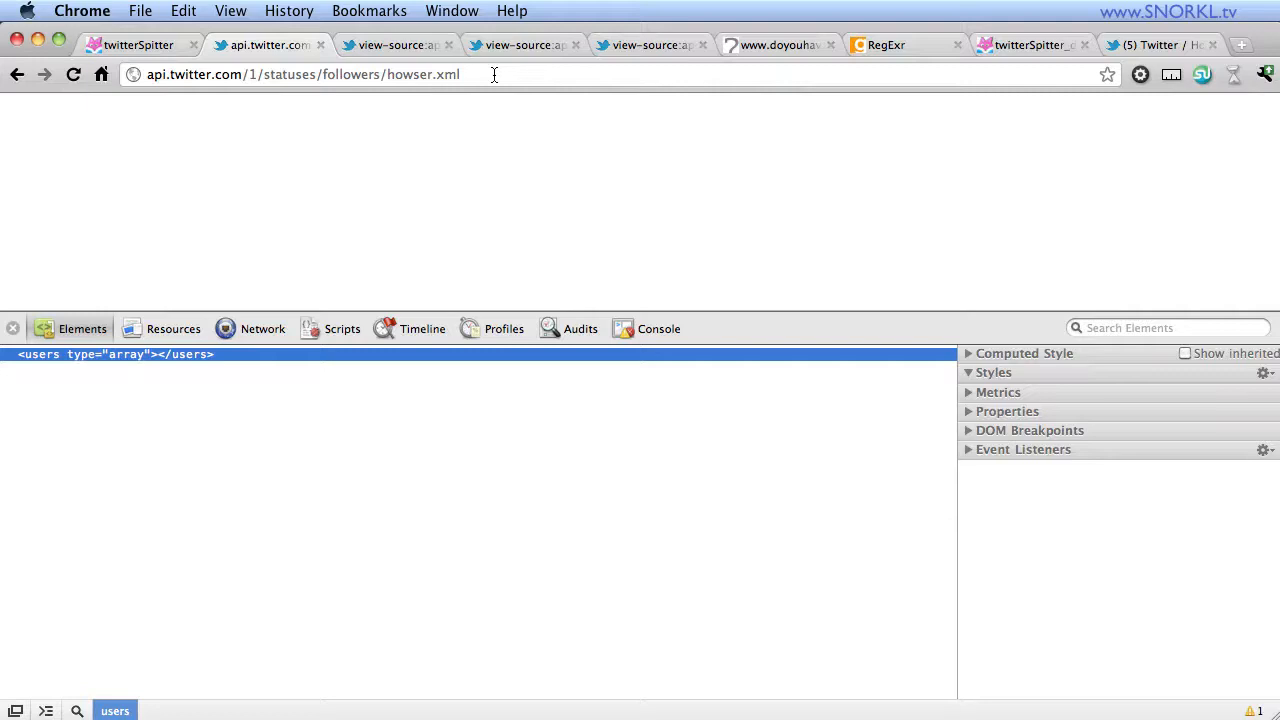
- In twitterSpitter, load the user howser and get the 'no followers' error
left_click(136, 44)
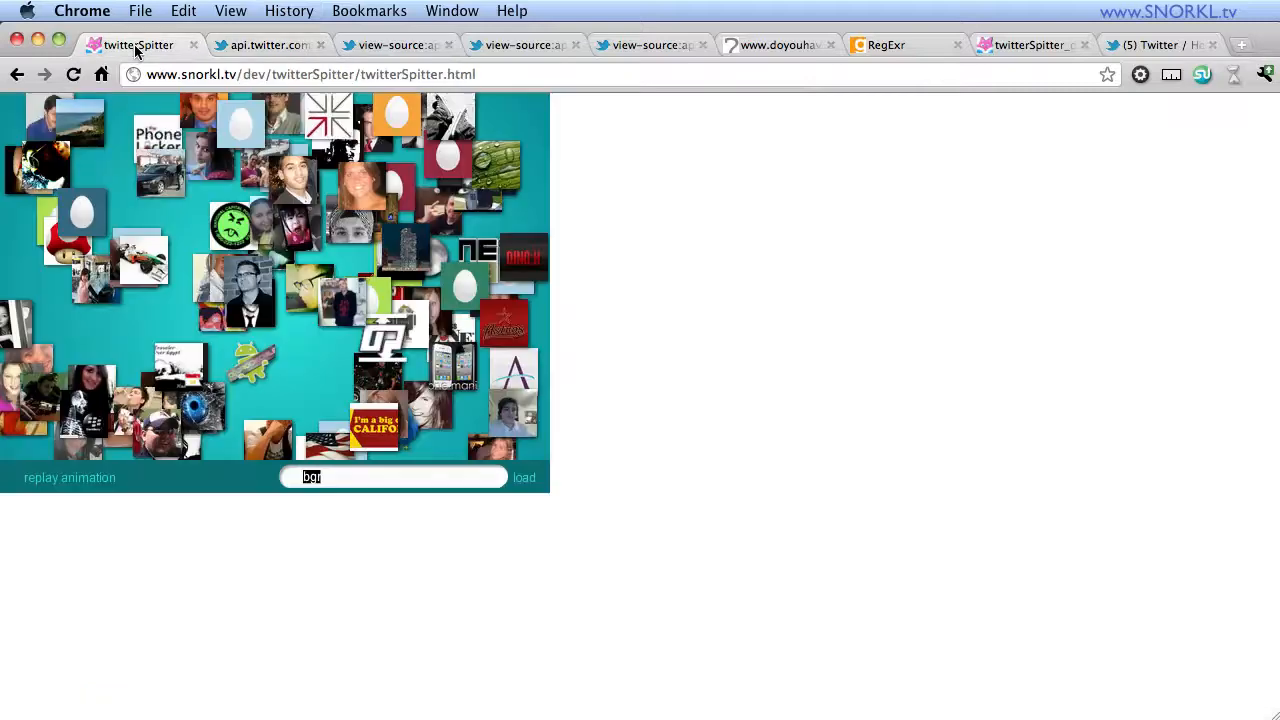
left_click(344, 476)
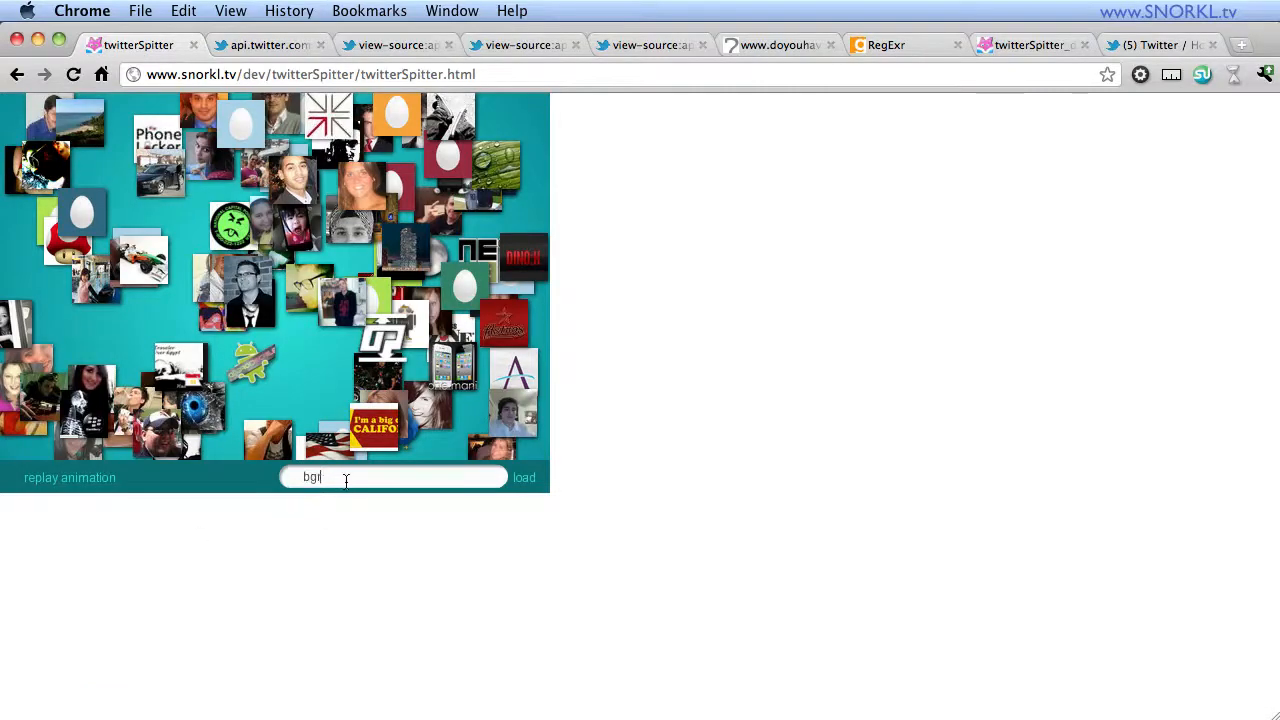
type("howser")
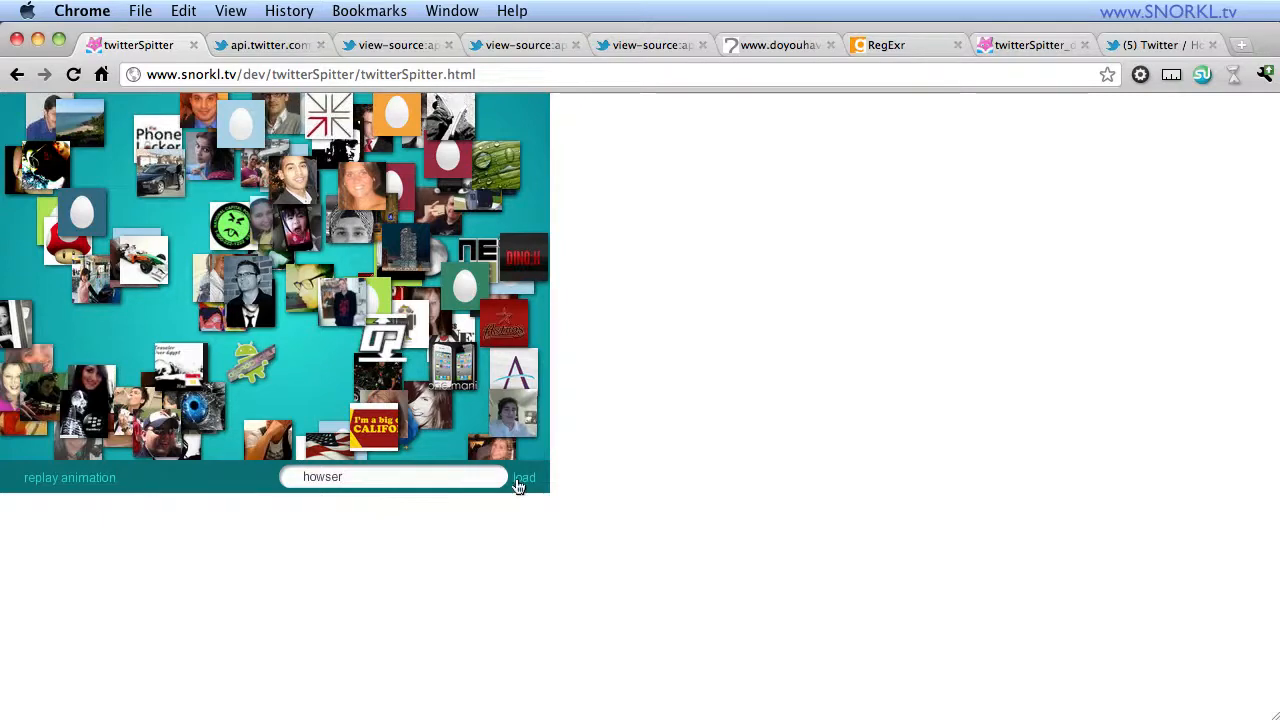
left_click(524, 476)
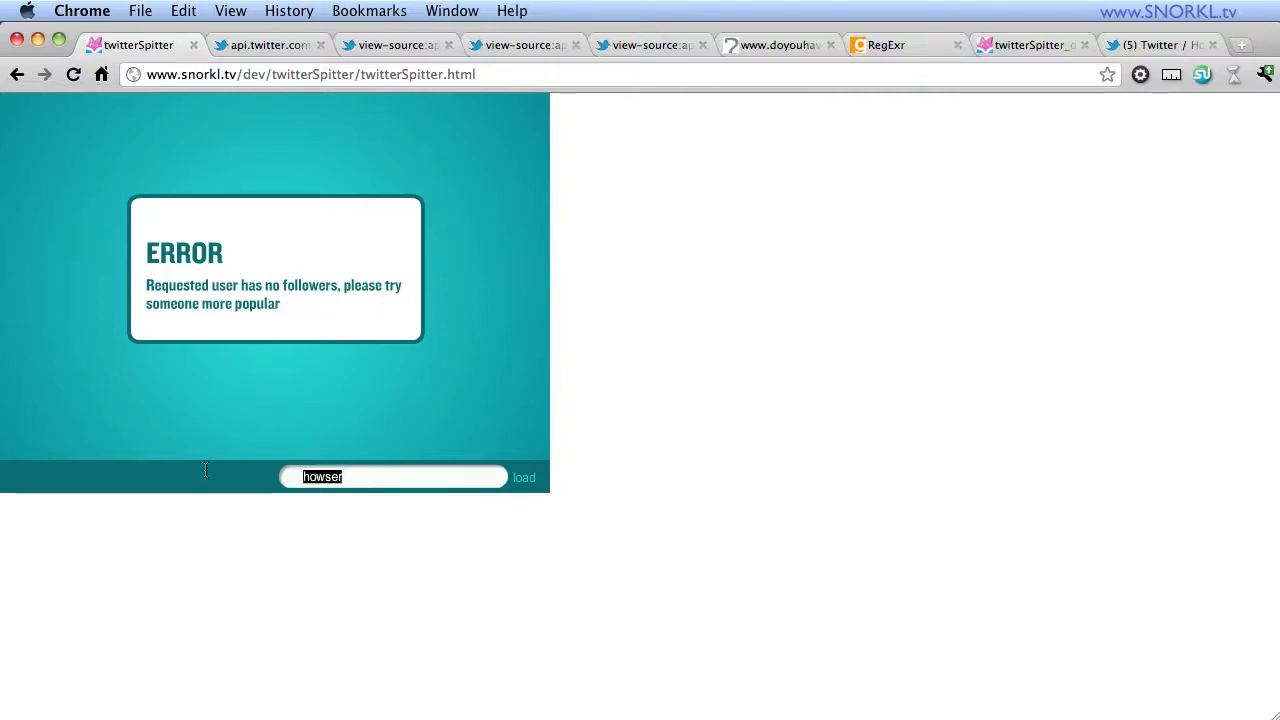
mouse_move(420, 576)
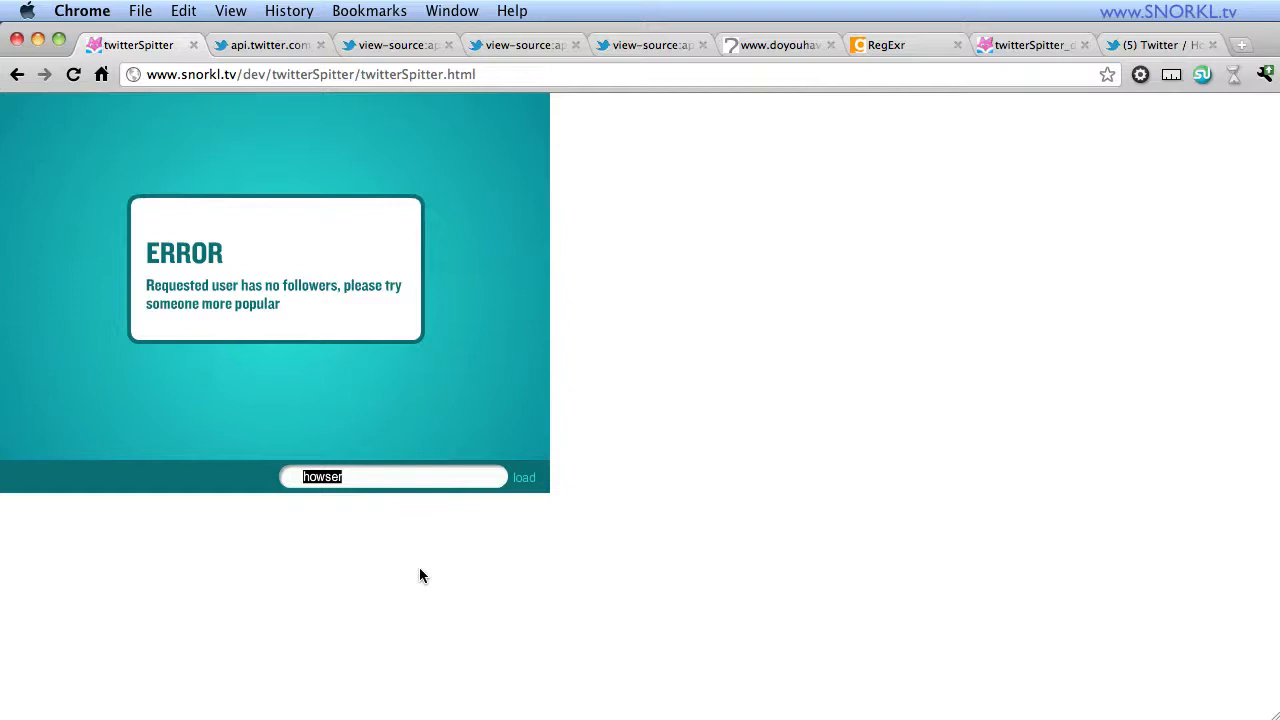
type("ivan")
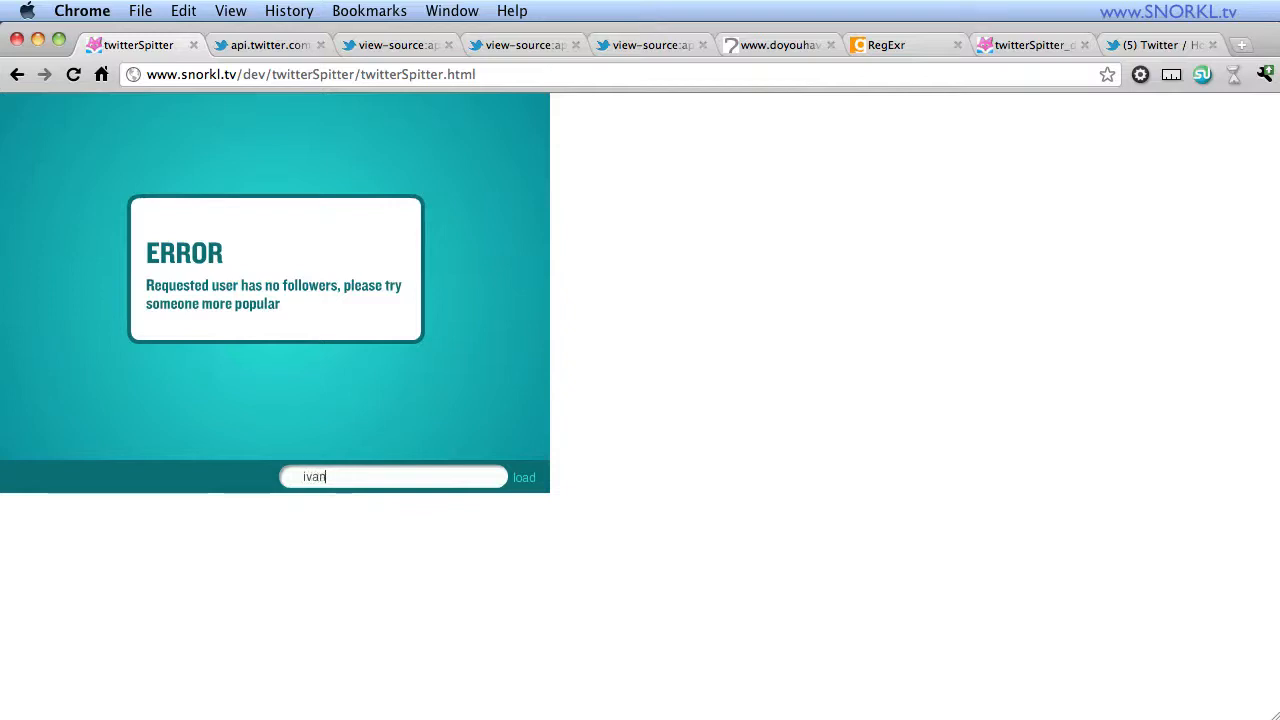
type("al")
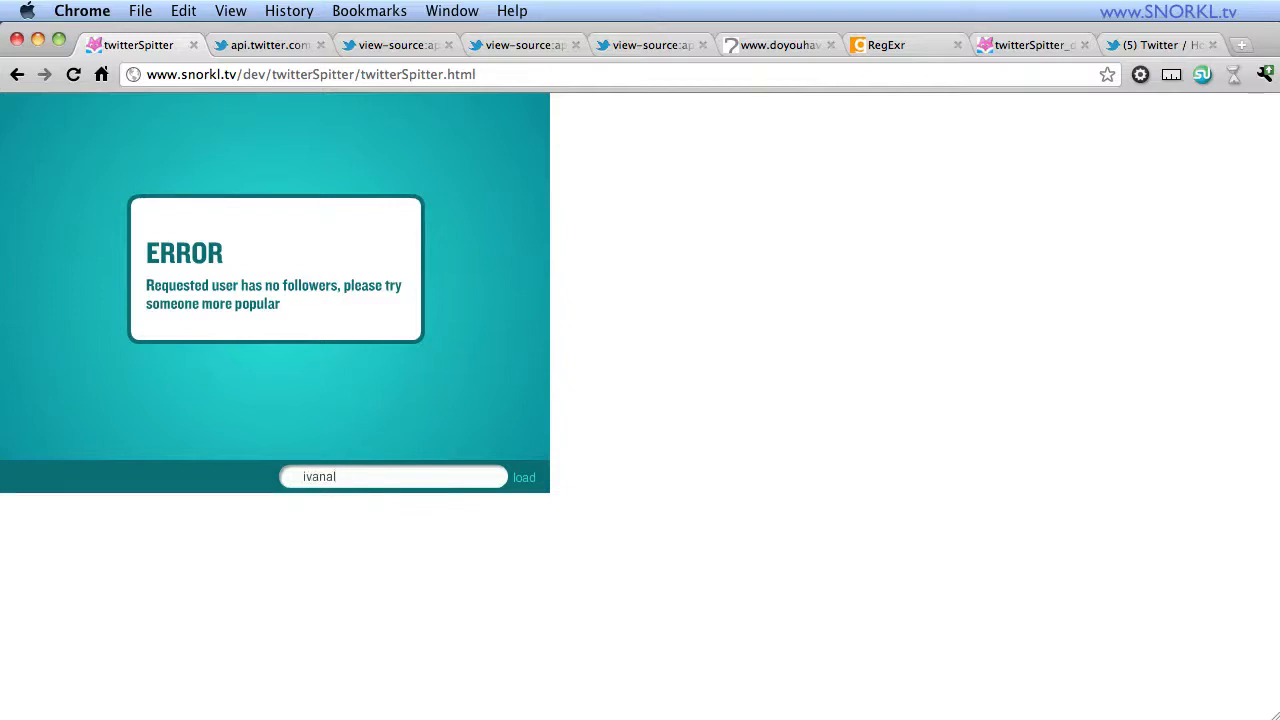
type("acron")
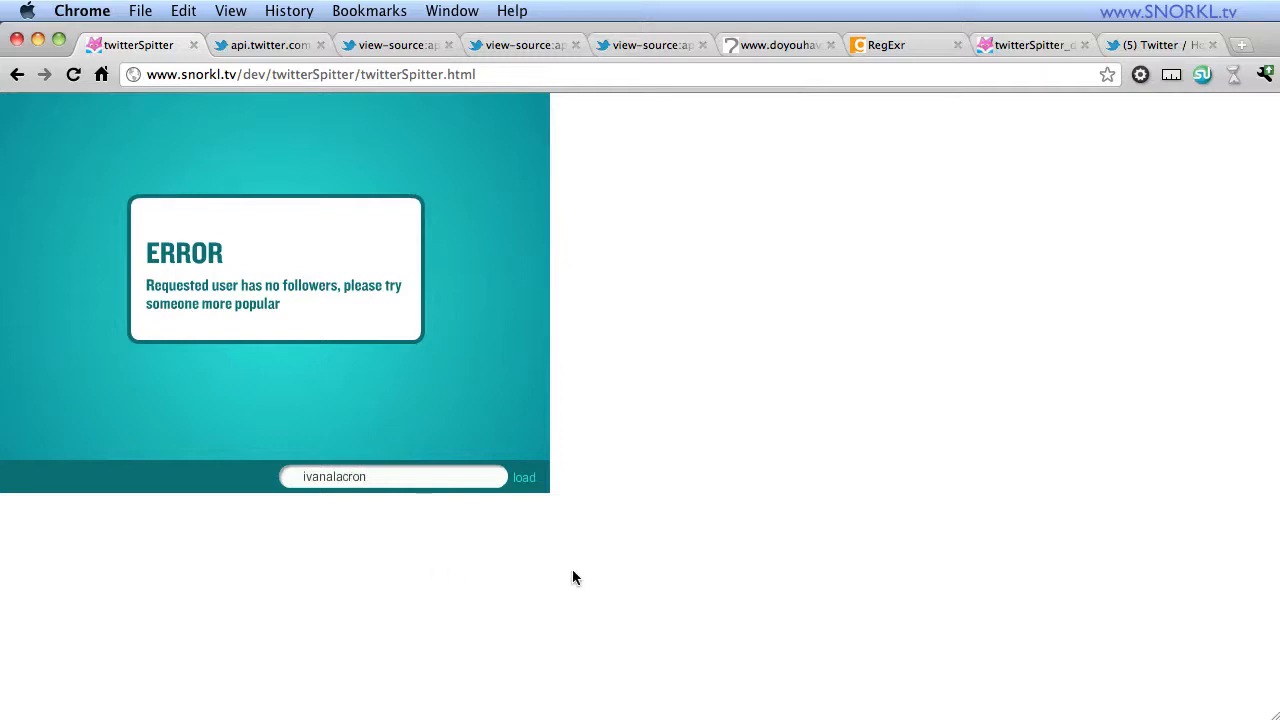
left_click(524, 476)
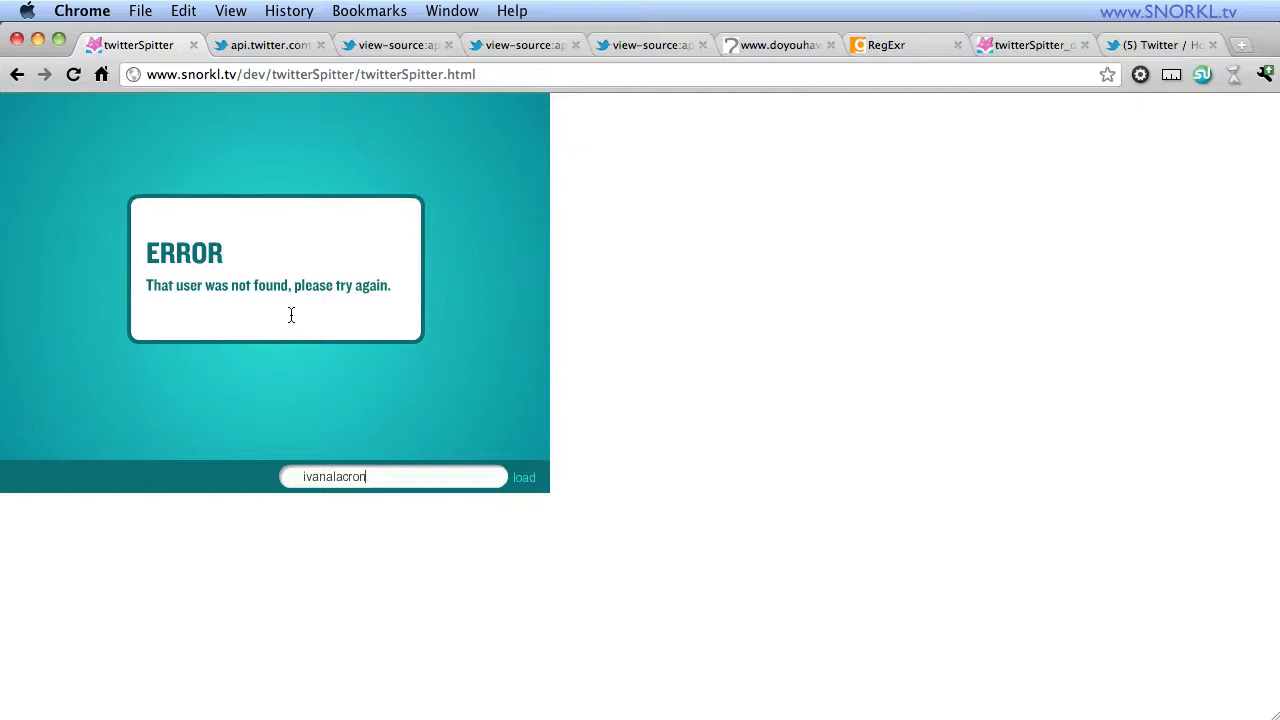
mouse_move(324, 510)
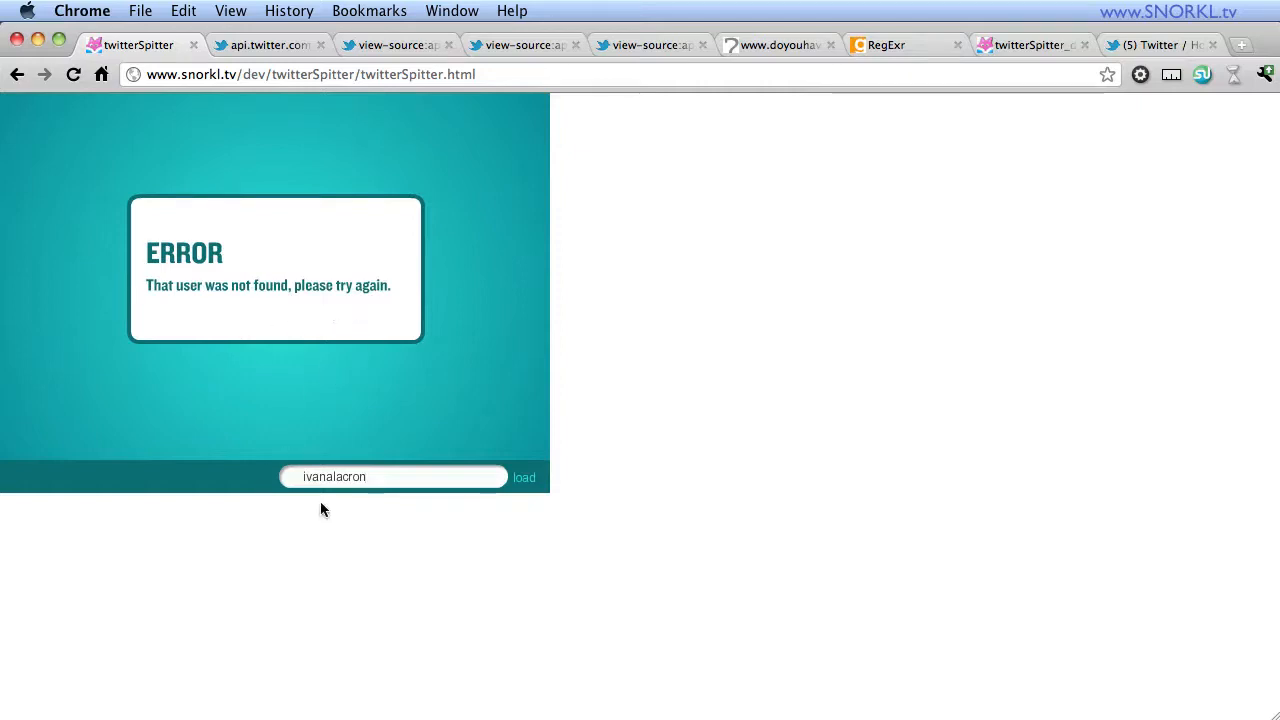
mouse_move(302, 258)
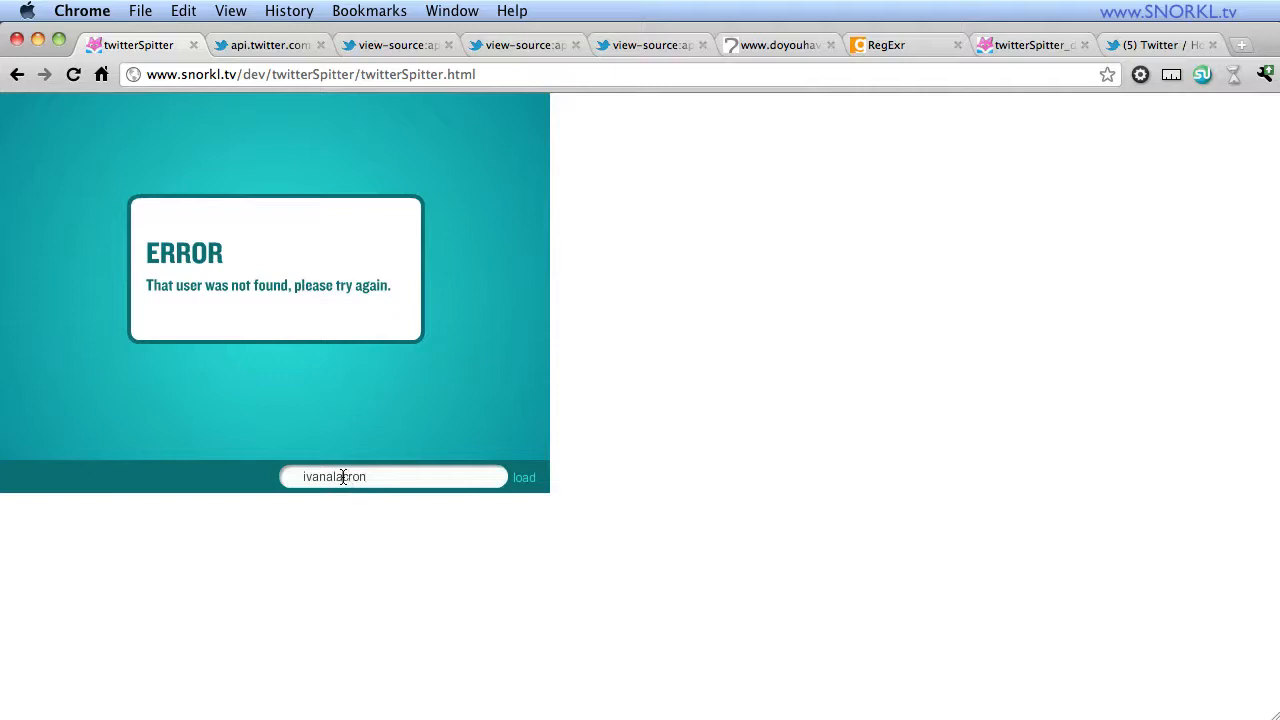
double_click(356, 476)
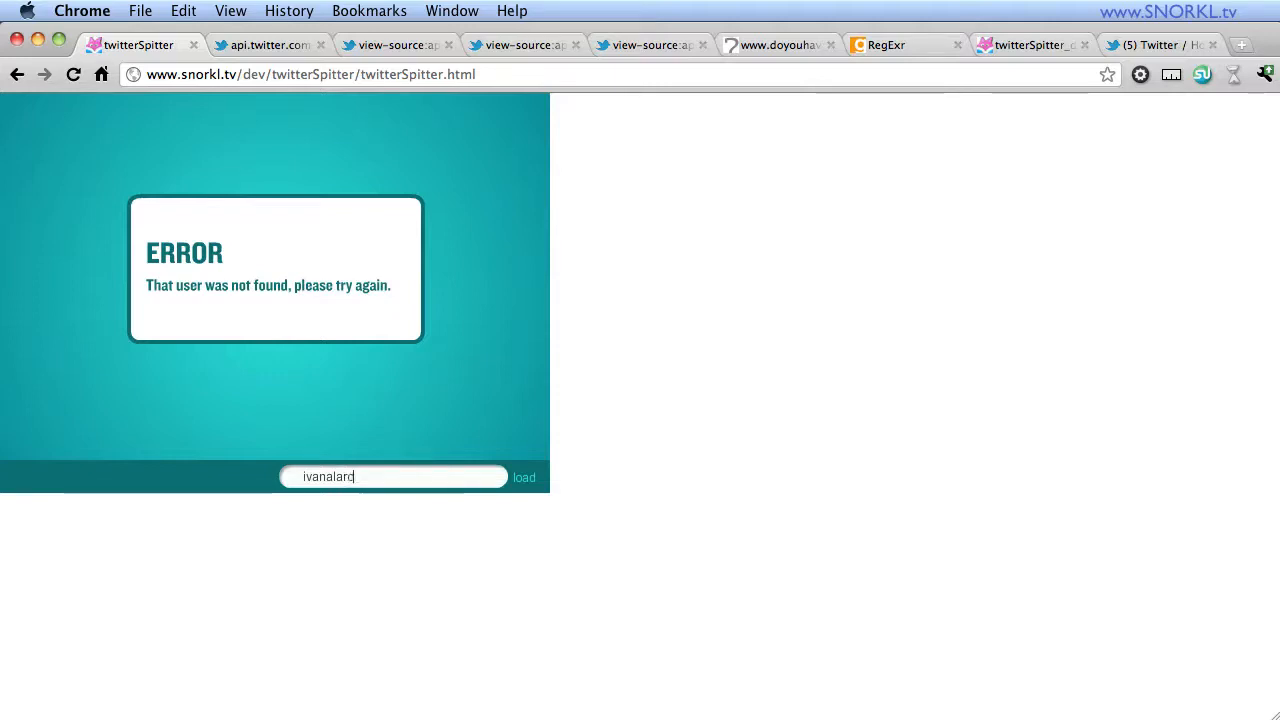
type("con")
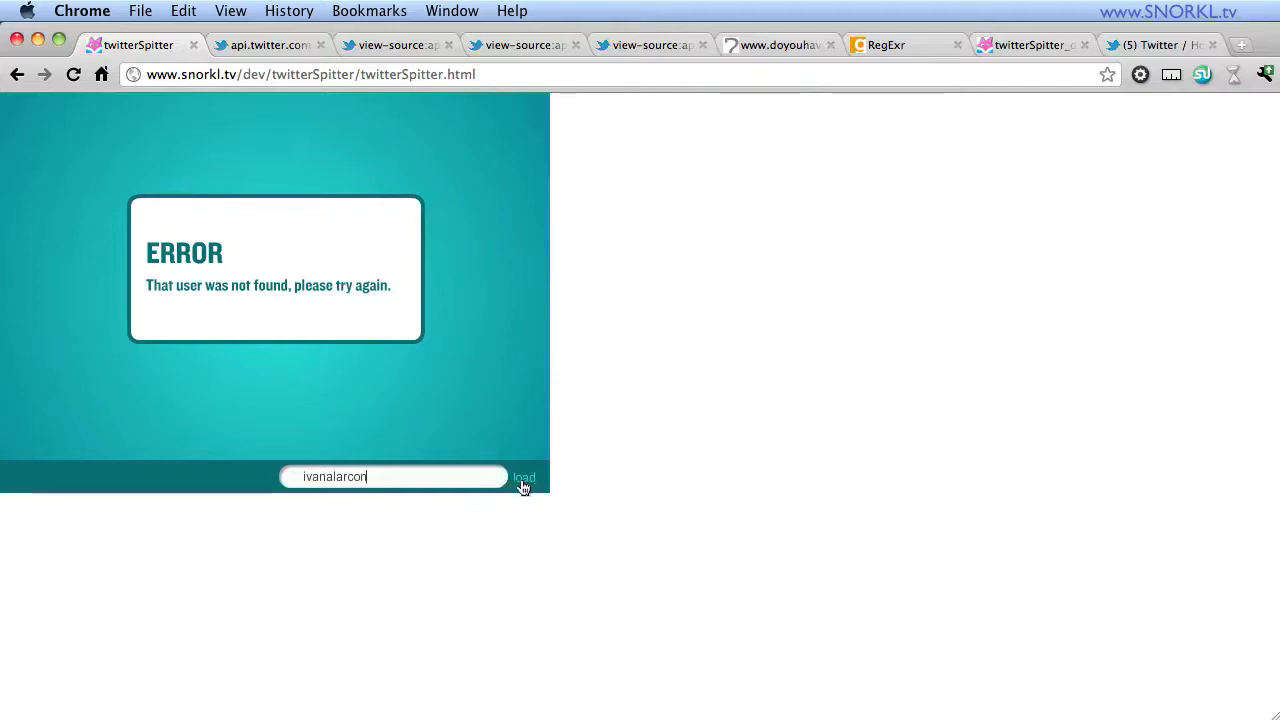
left_click(524, 476)
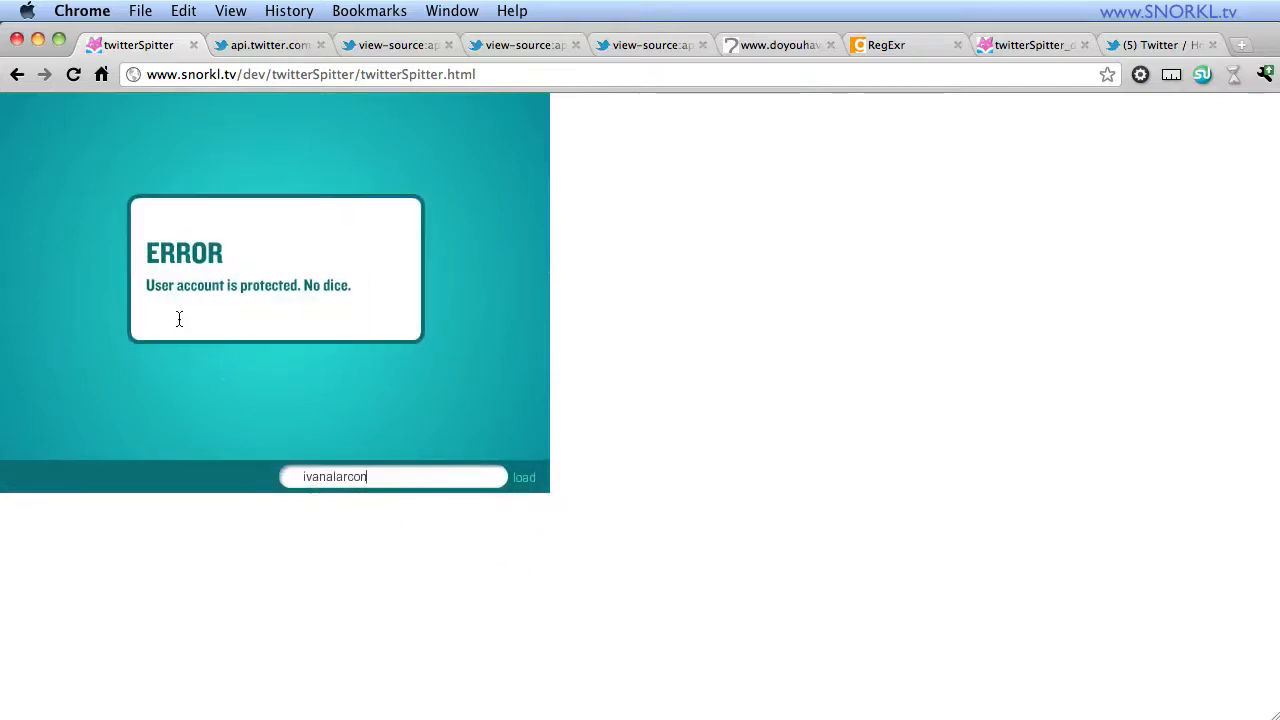
mouse_move(388, 300)
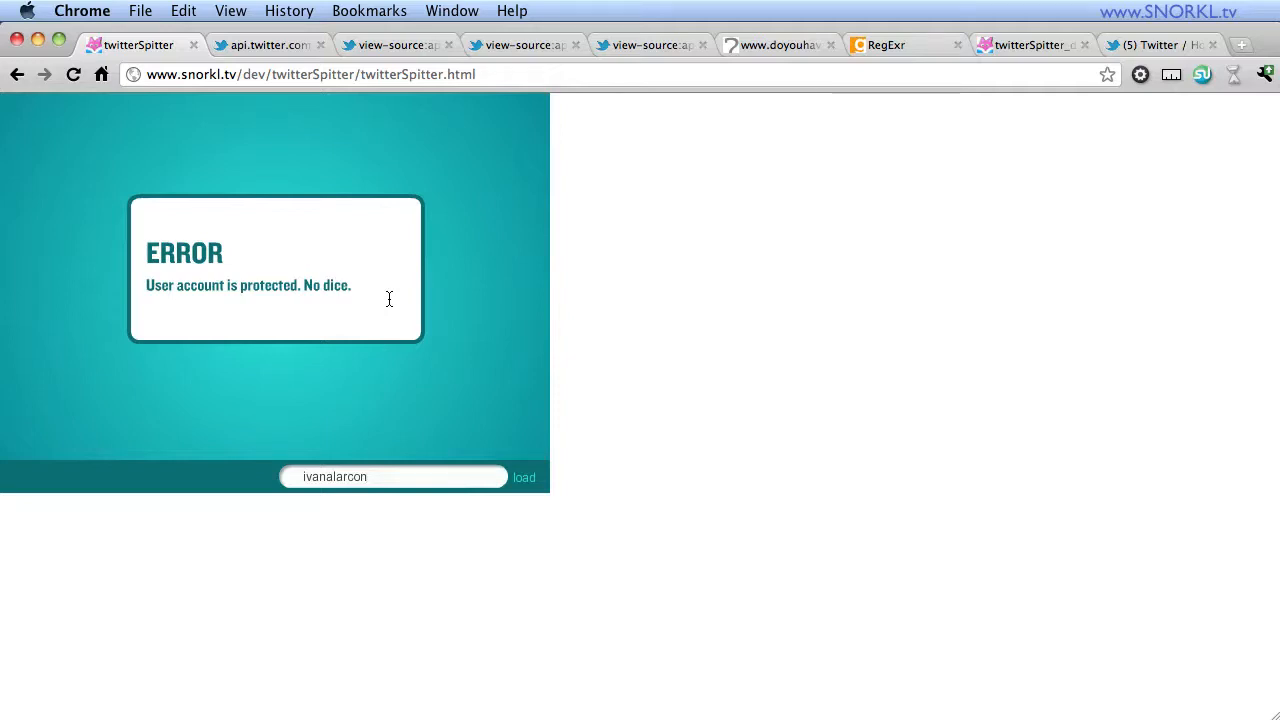
left_click(394, 476)
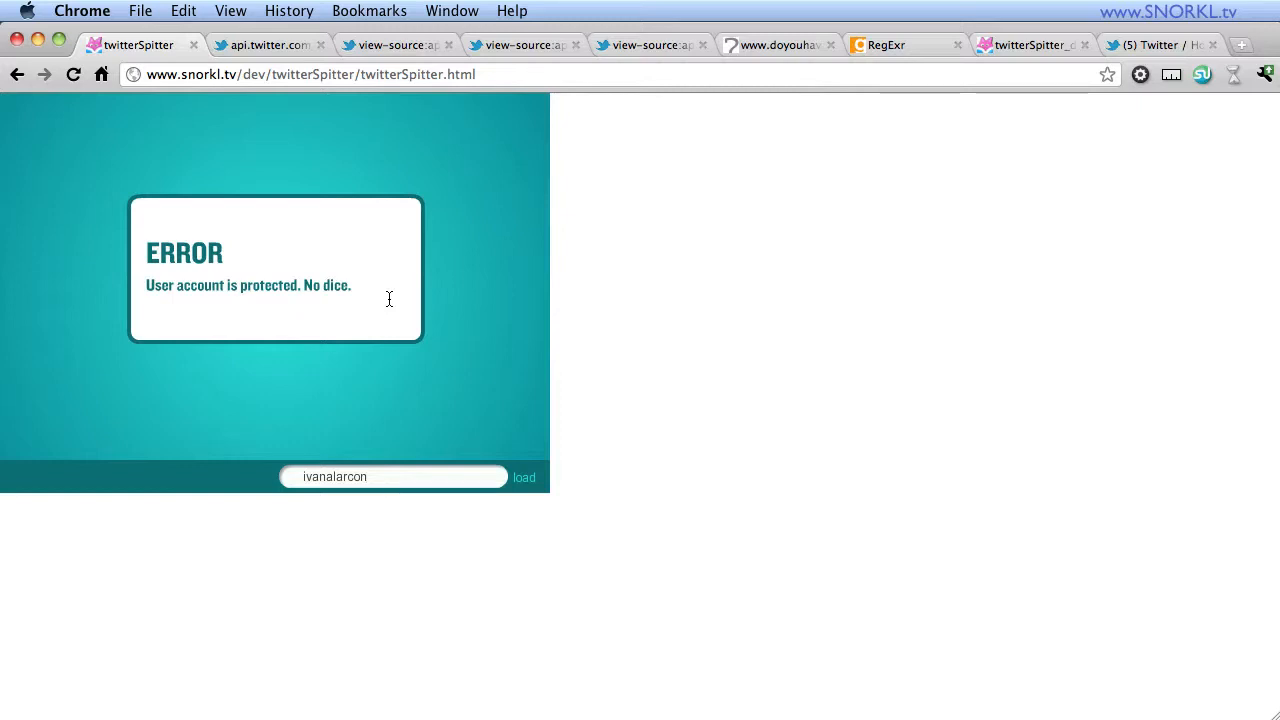
left_click(394, 476)
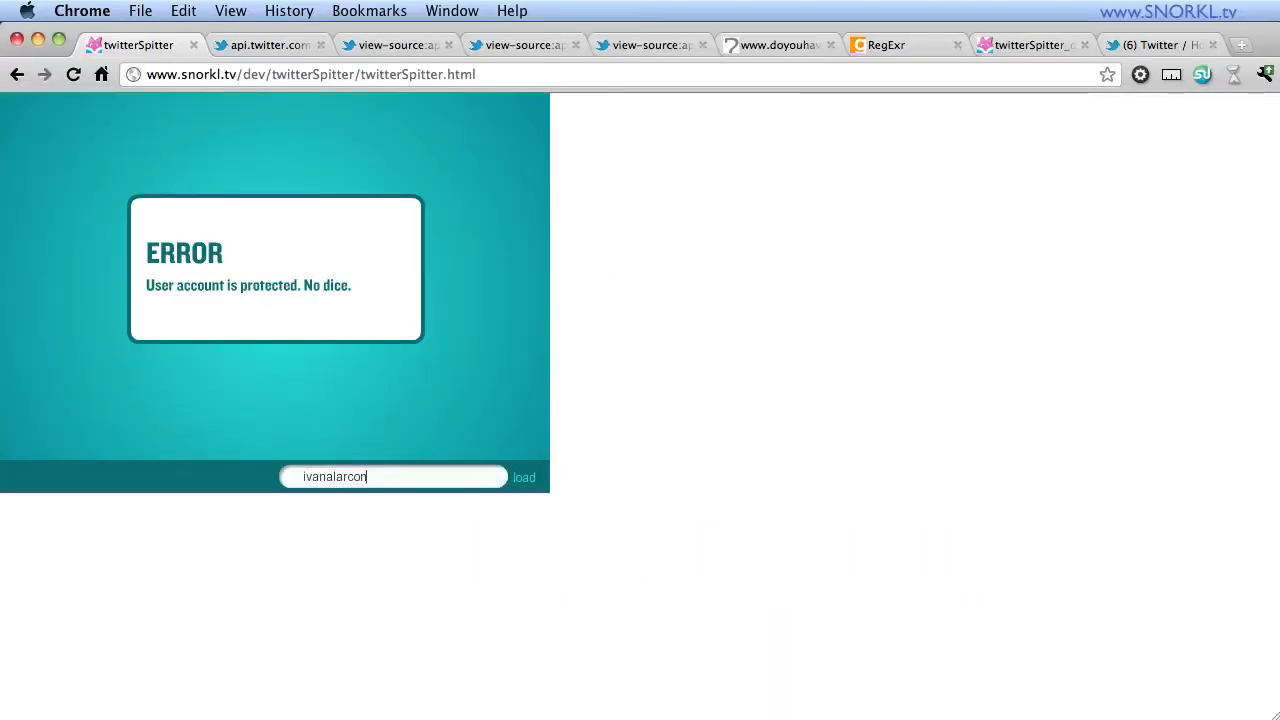